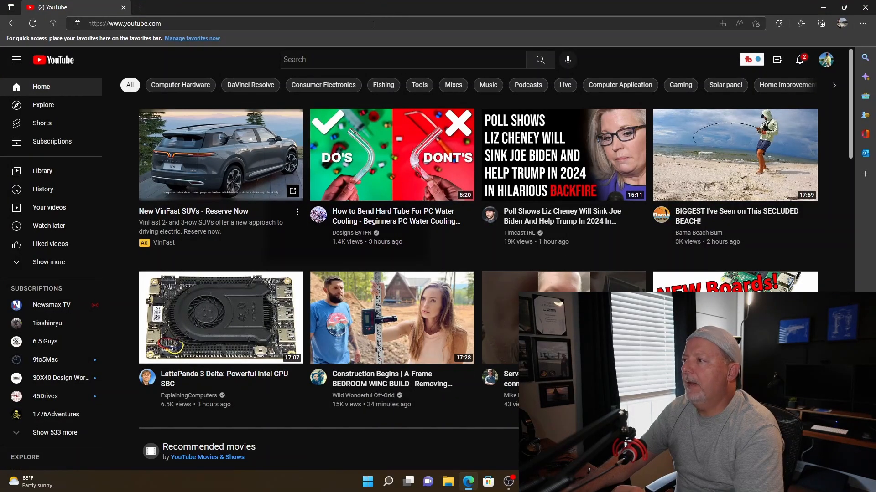
Step: Type 'blackmagicdesign' in Edge's address bar to reach the Blackmagic Design homepage
{"action": "type", "text": "b"}
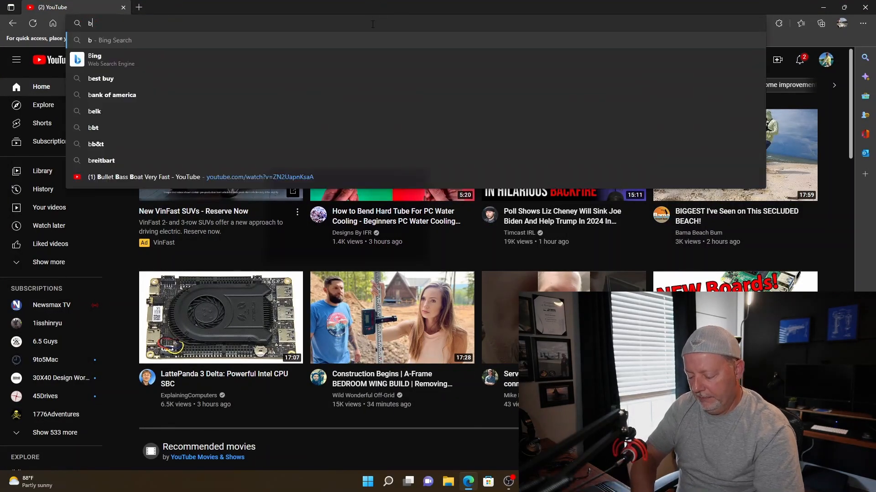
{"action": "type", "text": "lackmagic design software"}
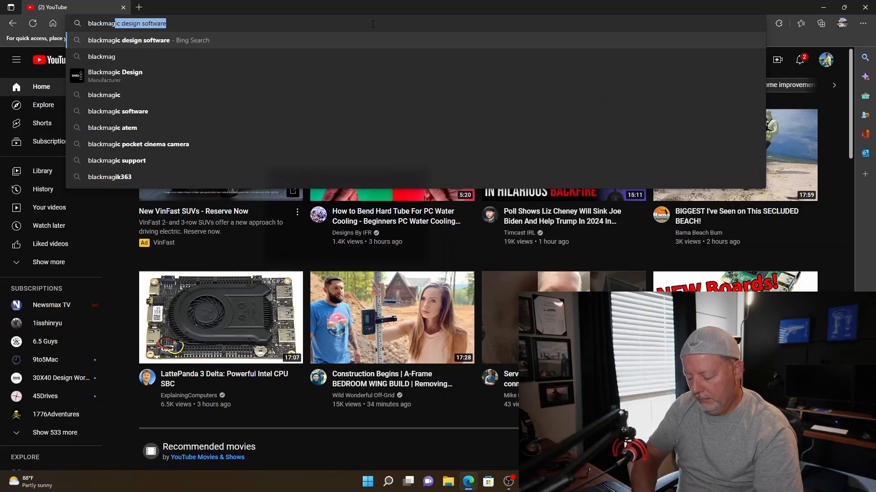
{"action": "type", "text": "blackmagicdesign.com"}
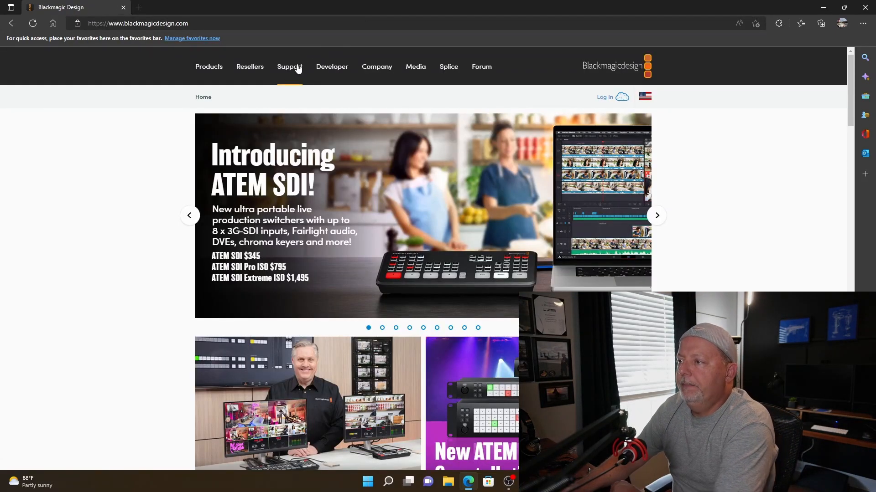
Step: Open Support for DaVinci Resolve and Fusion Software and scroll to Latest Downloads
{"action": "left_click", "coordinate": [289, 66]}
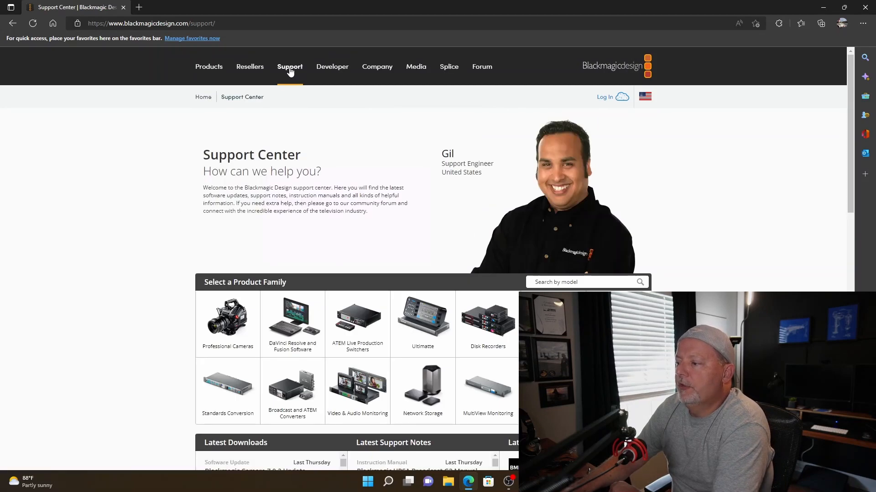
{"action": "mouse_move", "coordinate": [290, 326]}
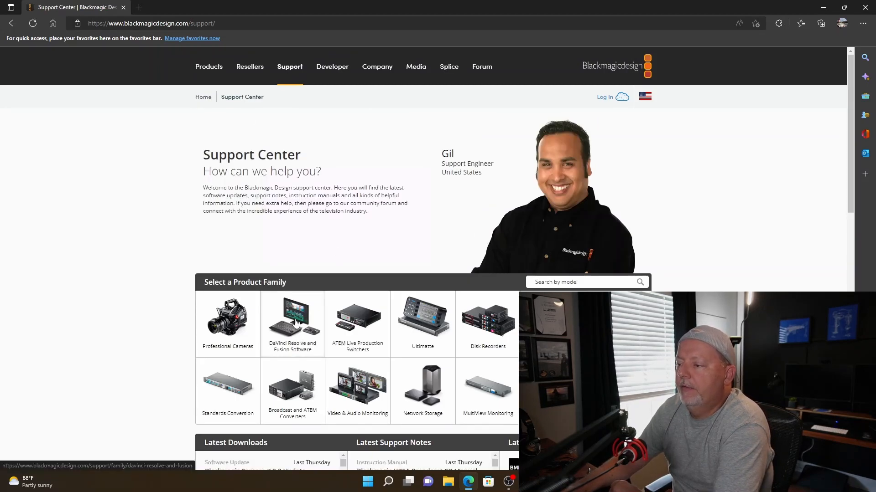
{"action": "left_click", "coordinate": [292, 321]}
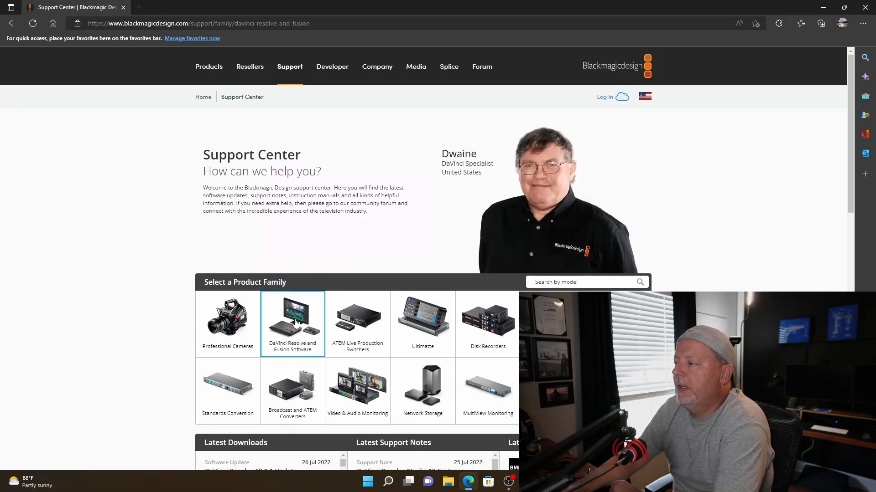
{"action": "scroll", "scroll_direction": "down", "scroll_amount": 3}
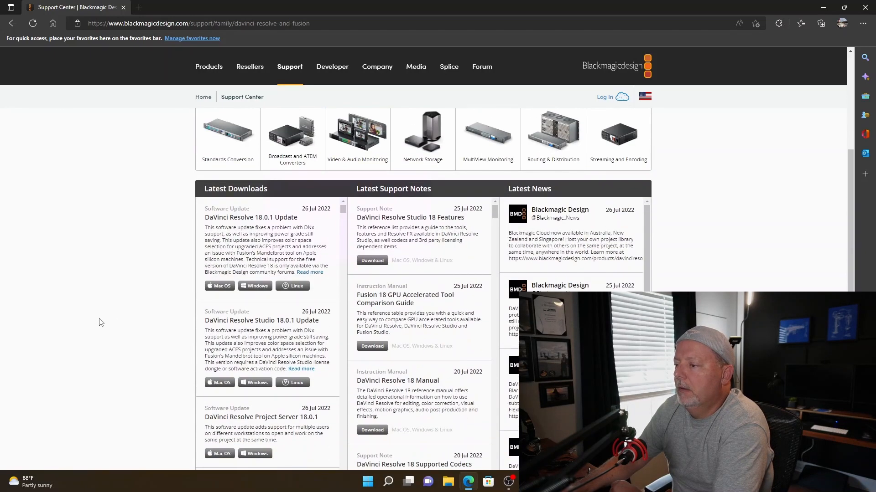
{"action": "scroll", "scroll_direction": "down", "scroll_amount": 3}
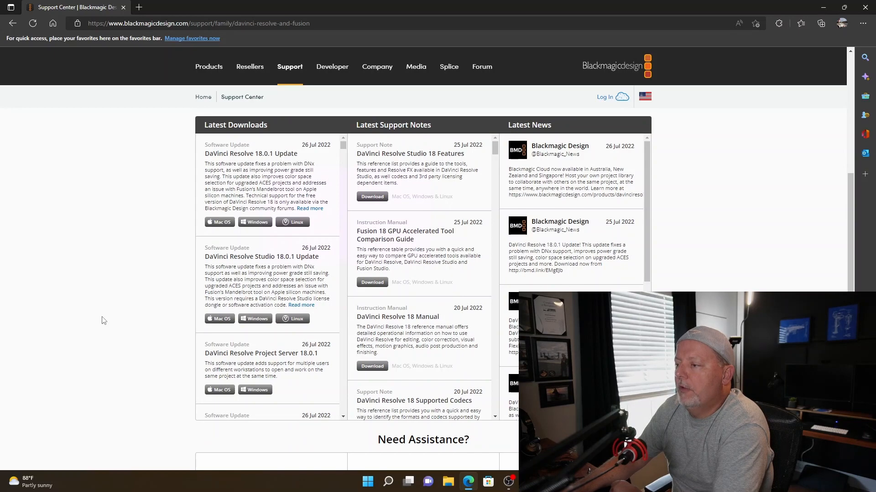
{"action": "mouse_move", "coordinate": [231, 273]}
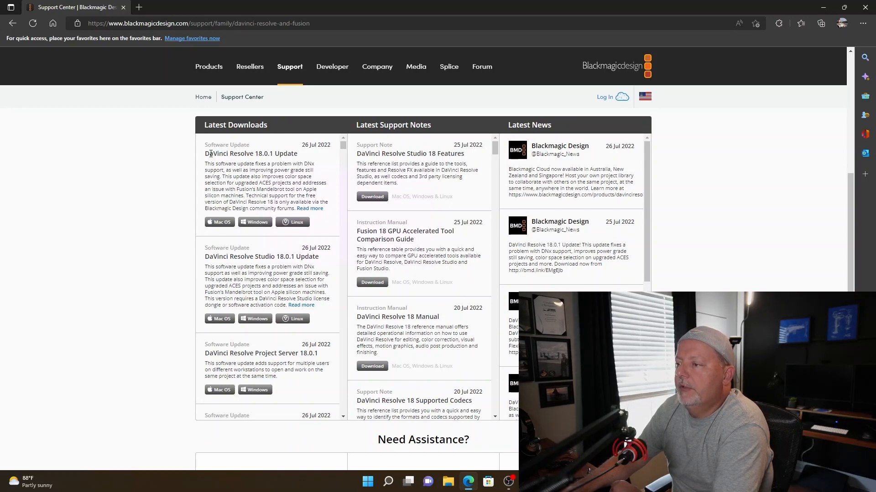
{"action": "double_click", "coordinate": [250, 153]}
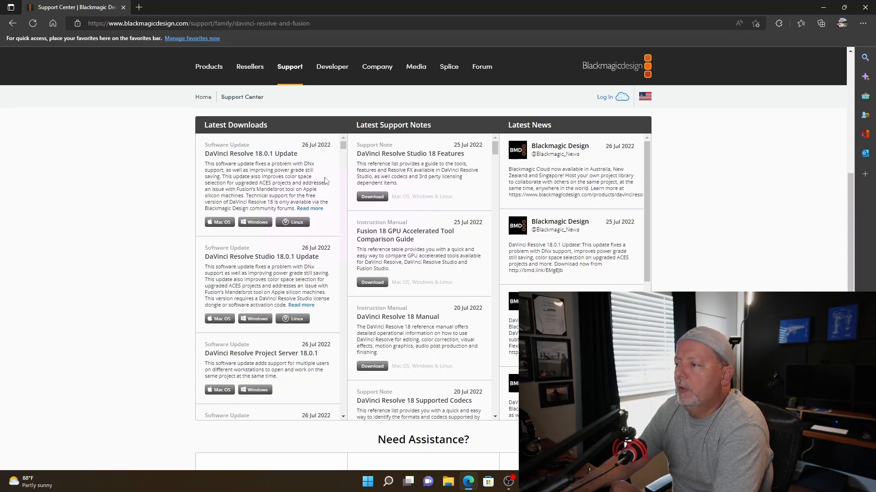
{"action": "mouse_move", "coordinate": [255, 222]}
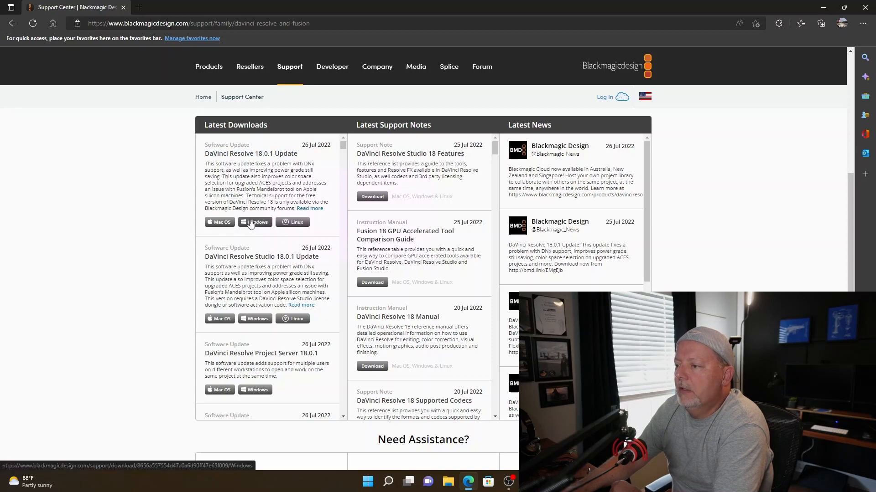
{"action": "mouse_move", "coordinate": [274, 222]}
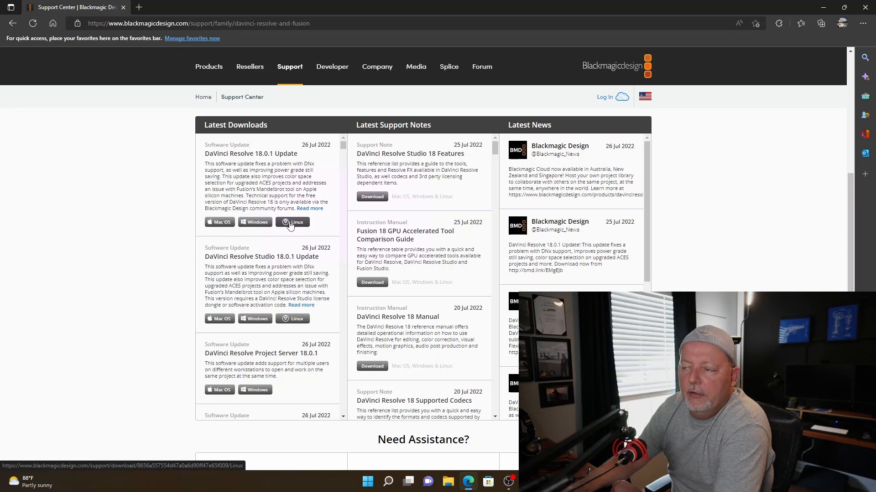
Step: Open the DaVinci Resolve 18.0.1 Update Windows registration form, then minimize the browser
{"action": "left_click", "coordinate": [255, 222]}
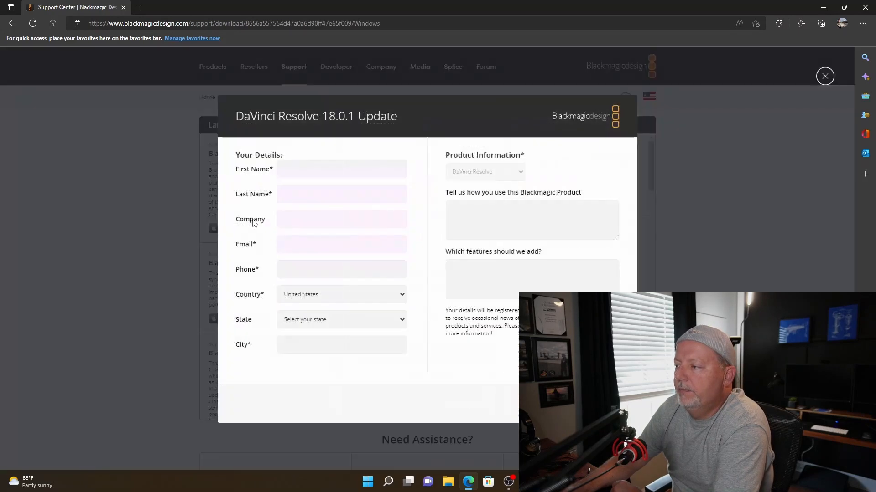
{"action": "mouse_move", "coordinate": [180, 218]}
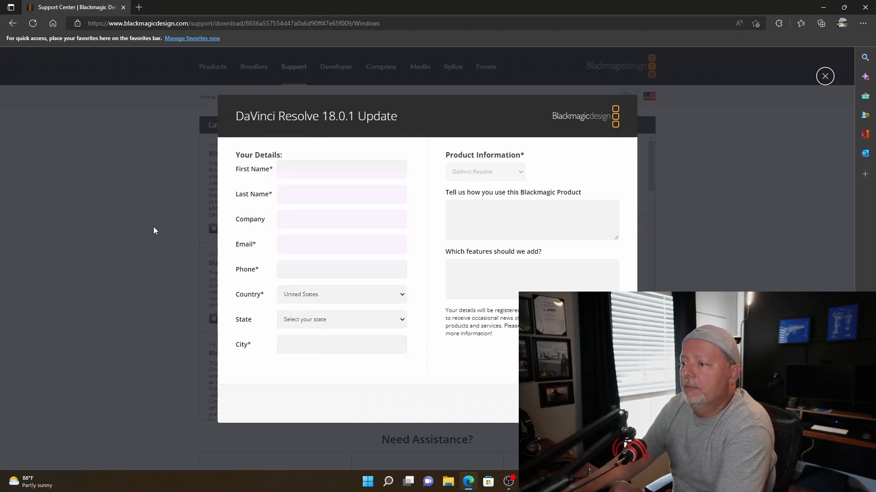
{"action": "mouse_move", "coordinate": [97, 269]}
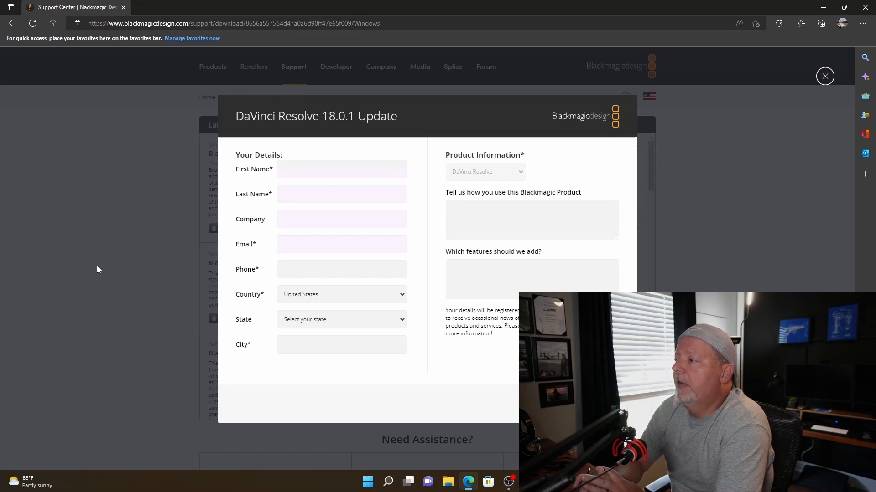
{"action": "left_click", "coordinate": [342, 169]}
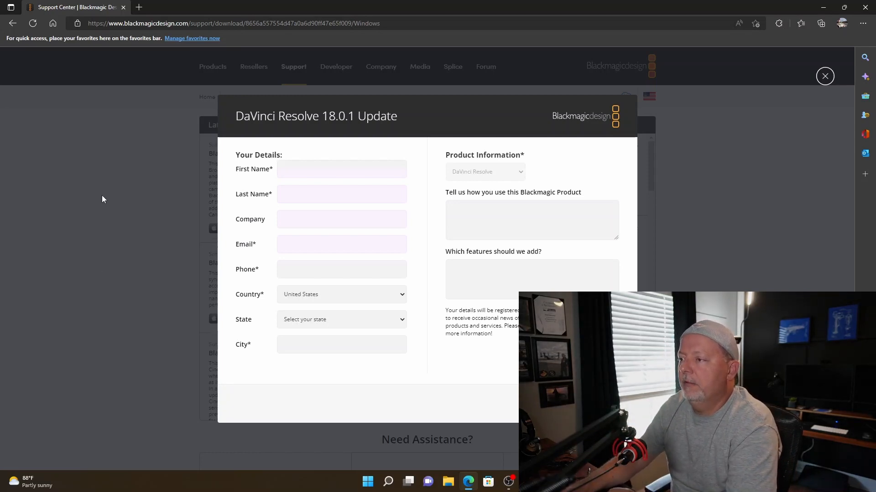
{"action": "left_click", "coordinate": [825, 77]}
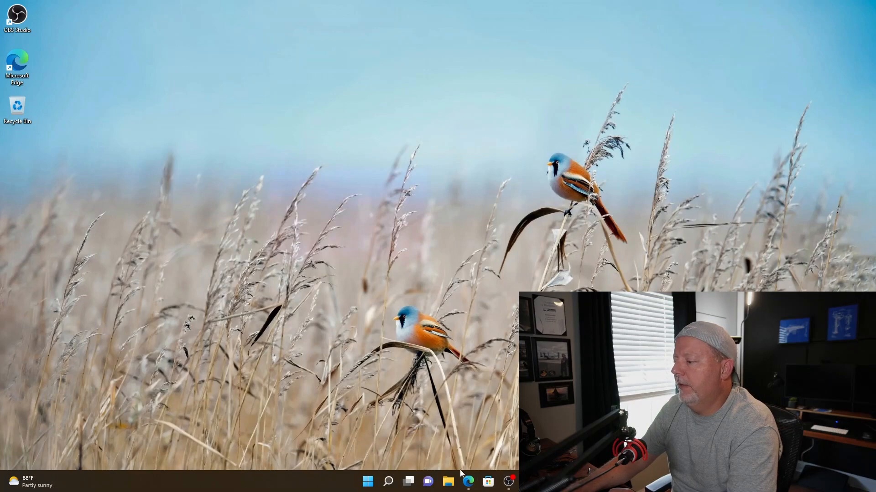
Step: Launch the installer from Downloads\DaVinci_Resolve_18.0.1_Windows and minimize File Explorer
{"action": "left_click", "coordinate": [447, 480]}
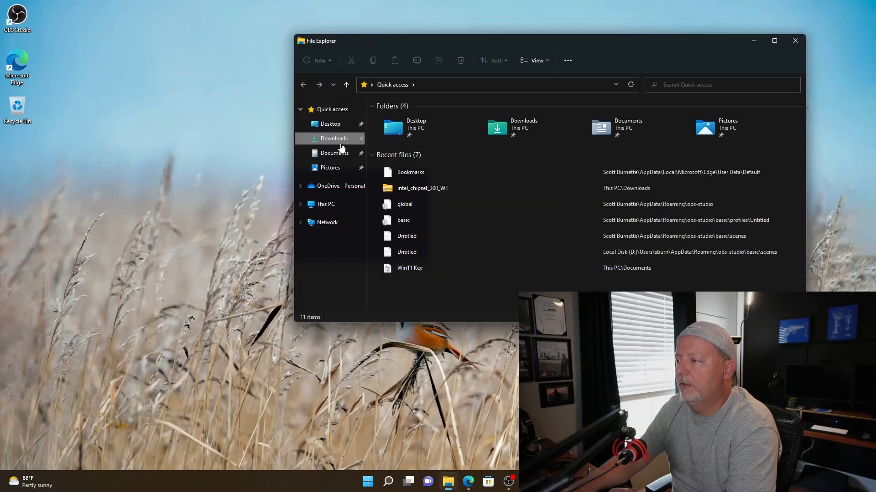
{"action": "left_click", "coordinate": [334, 138]}
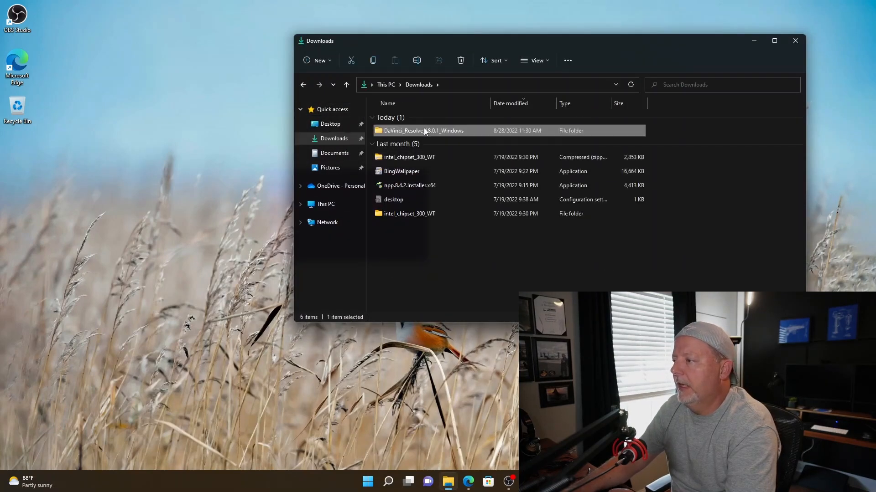
{"action": "double_click", "coordinate": [423, 130]}
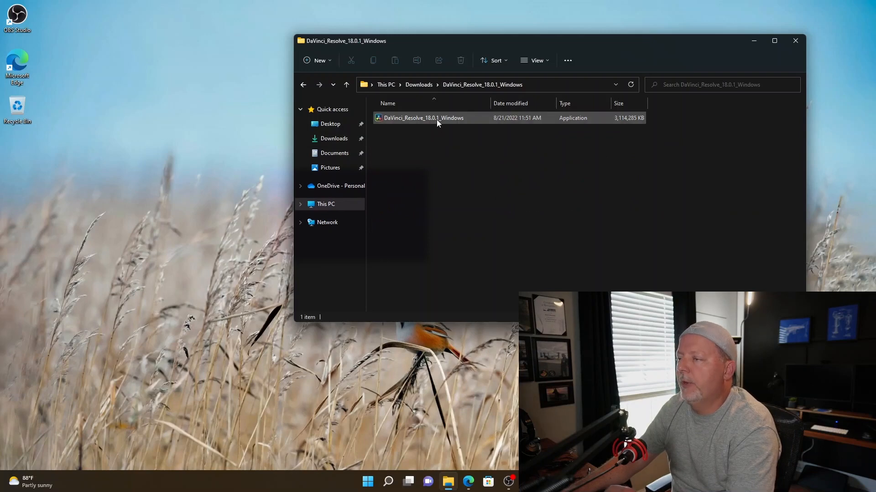
{"action": "mouse_move", "coordinate": [437, 118]}
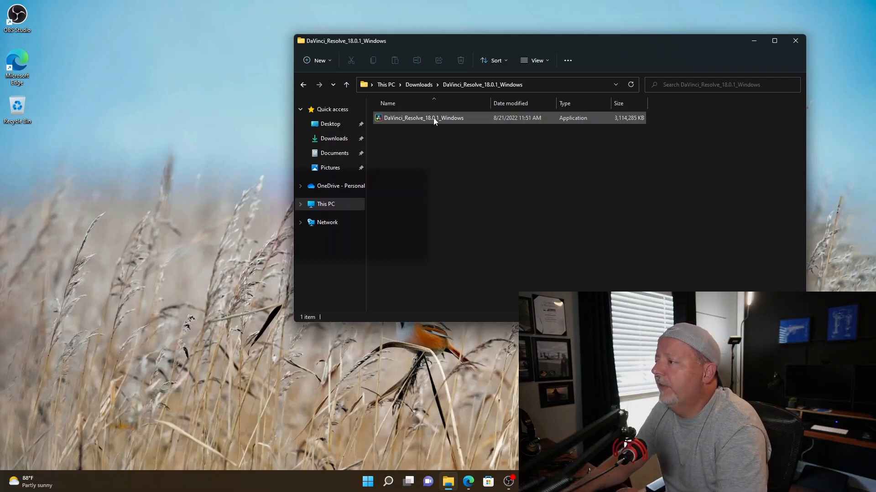
{"action": "mouse_move", "coordinate": [435, 121]}
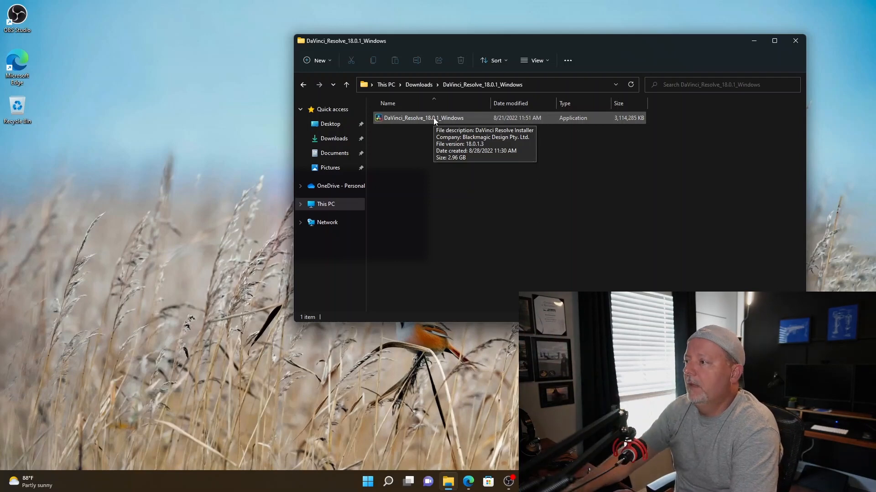
{"action": "double_click", "coordinate": [423, 117]}
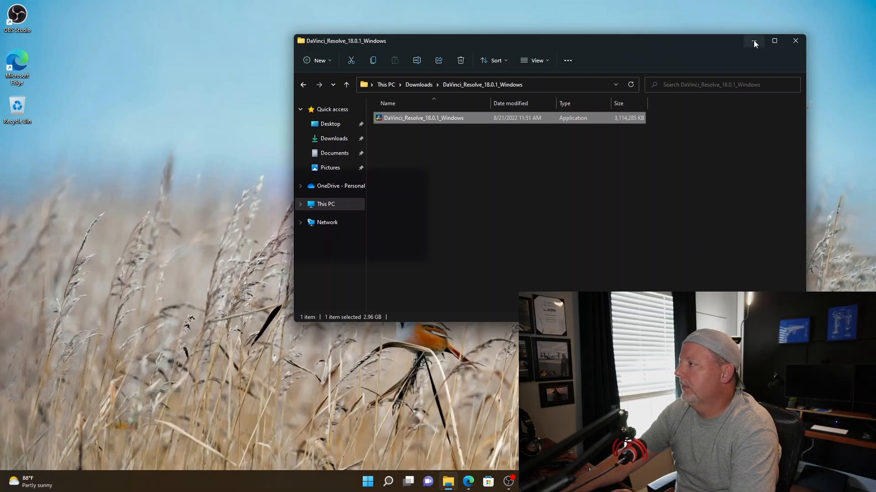
{"action": "double_click", "coordinate": [423, 117]}
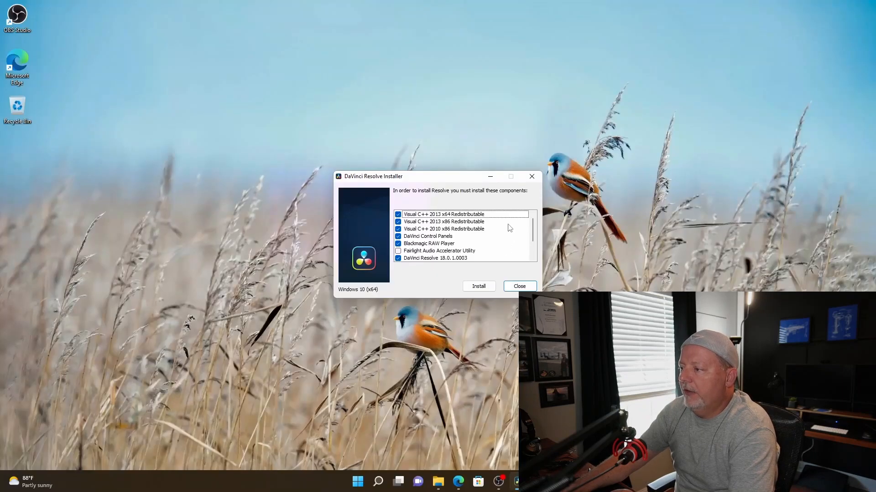
{"action": "mouse_move", "coordinate": [501, 235]}
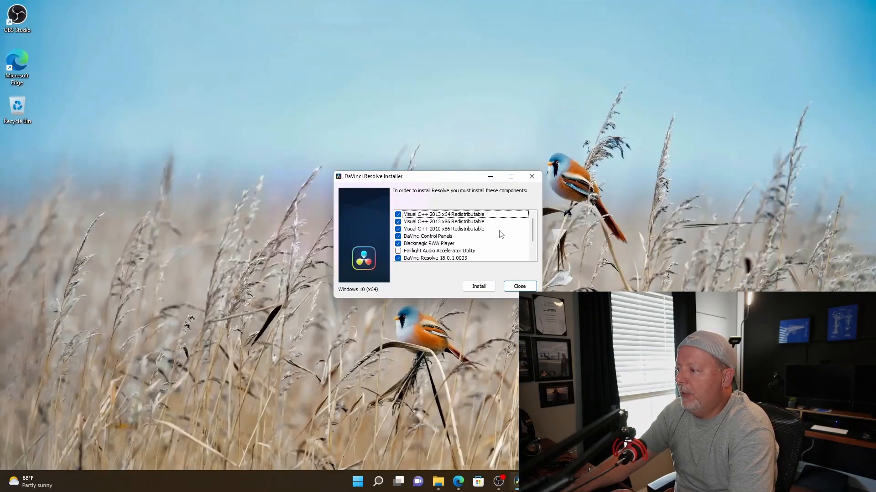
Step: Install the checked components, leaving Fairlight Audio Accelerator Utility unticked
{"action": "scroll", "scroll_direction": "down", "scroll_amount": 3}
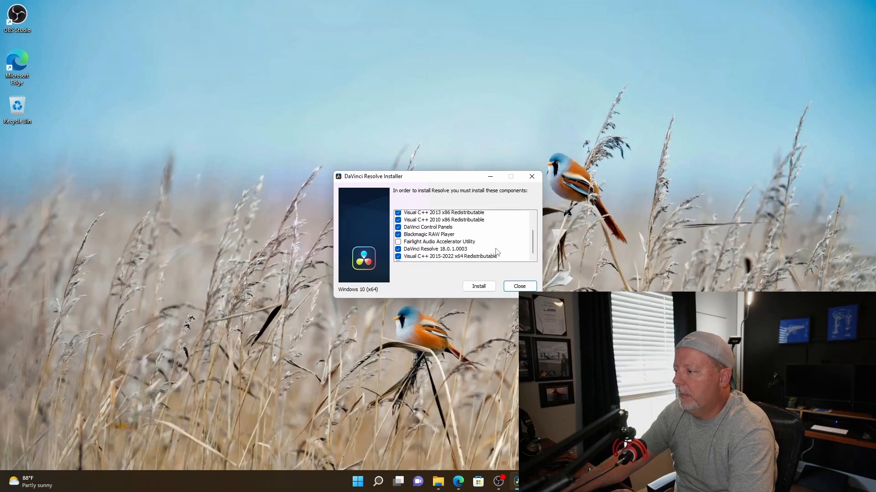
{"action": "scroll", "scroll_direction": "down", "scroll_amount": 3}
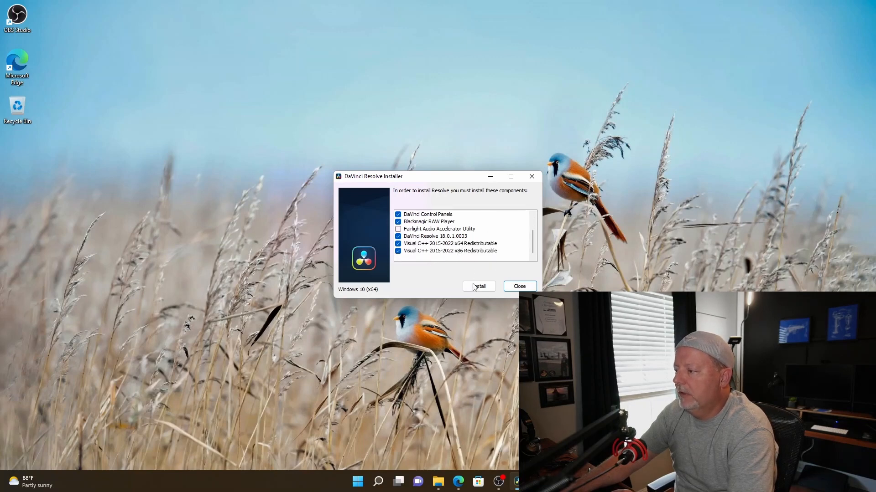
{"action": "left_click", "coordinate": [478, 286]}
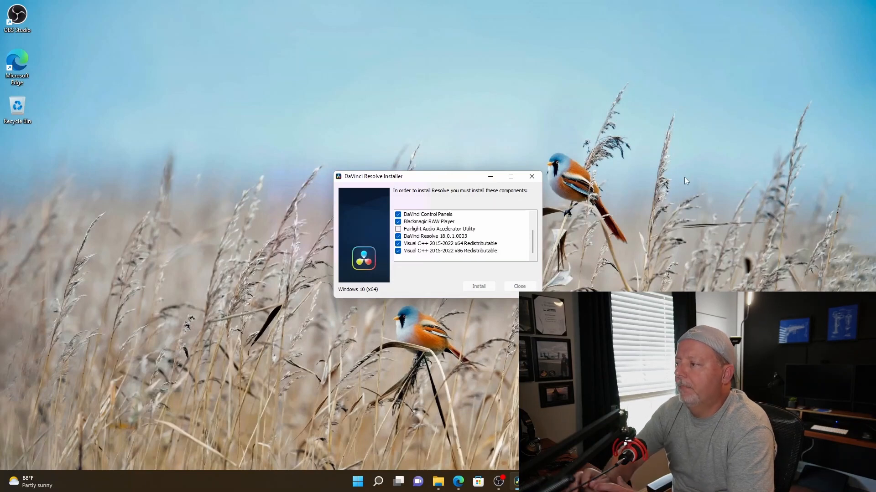
{"action": "left_click", "coordinate": [478, 286]}
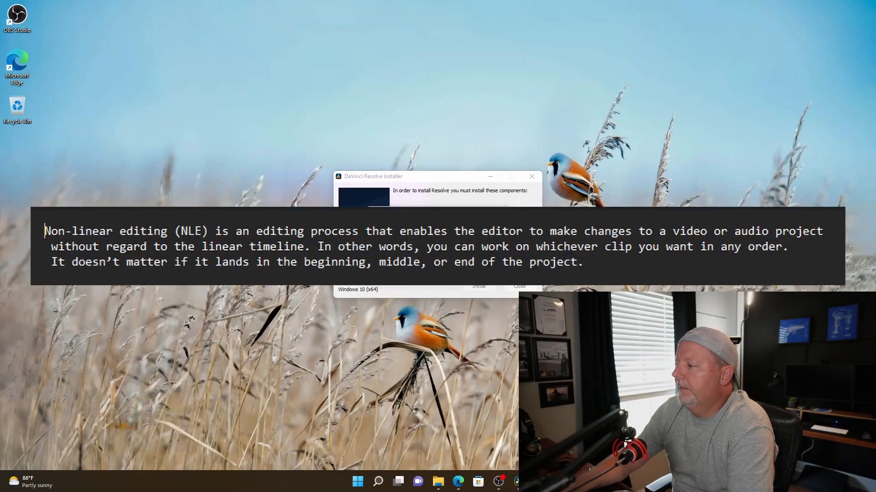
{"action": "left_click", "coordinate": [477, 286]}
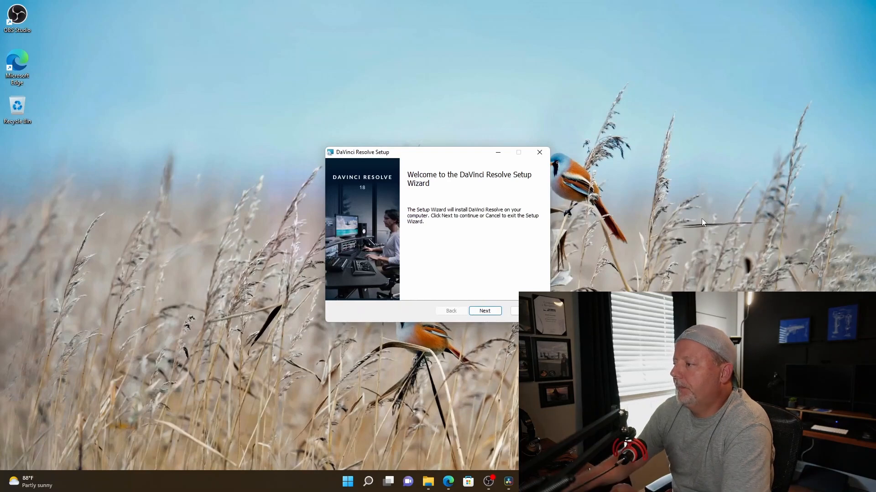
Step: Accept the license, install to the default folder, finish, and decline restarting now
{"action": "left_click", "coordinate": [484, 311]}
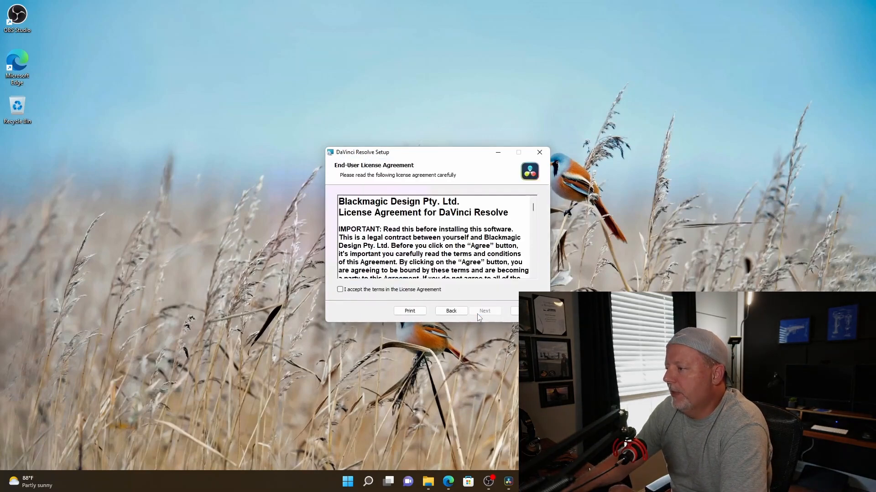
{"action": "left_click", "coordinate": [340, 289]}
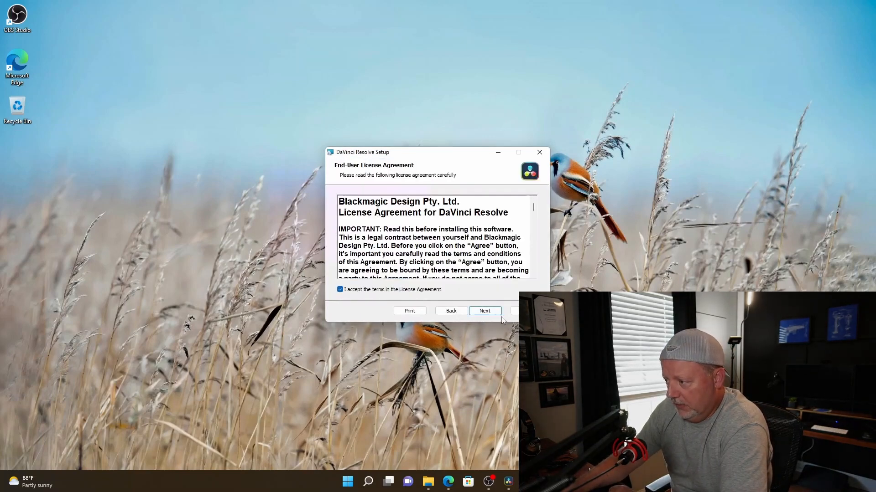
{"action": "left_click", "coordinate": [485, 310]}
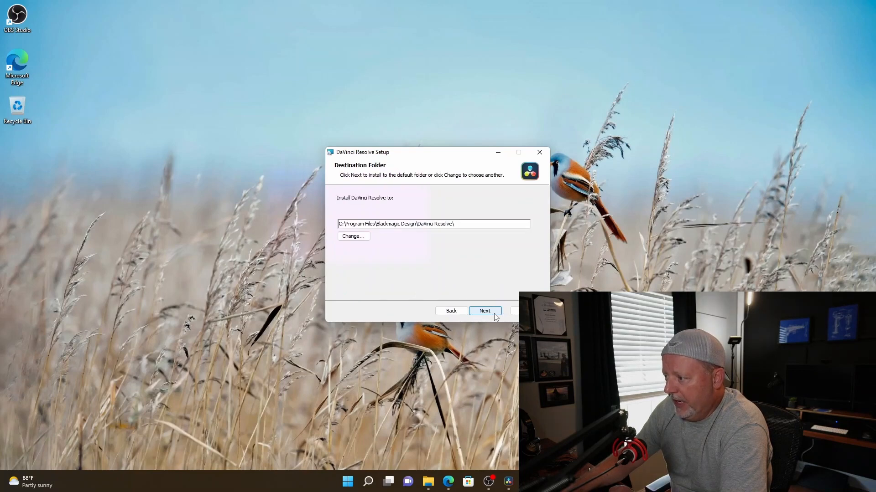
{"action": "mouse_move", "coordinate": [490, 301]}
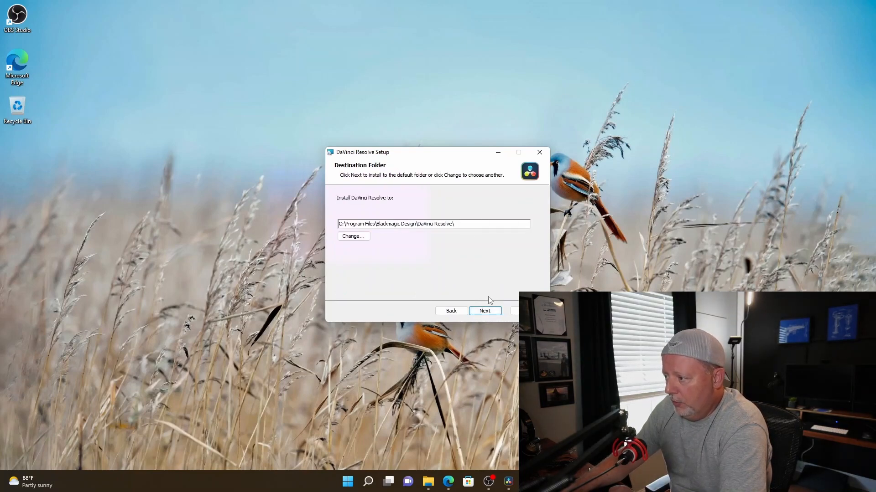
{"action": "left_click", "coordinate": [484, 310]}
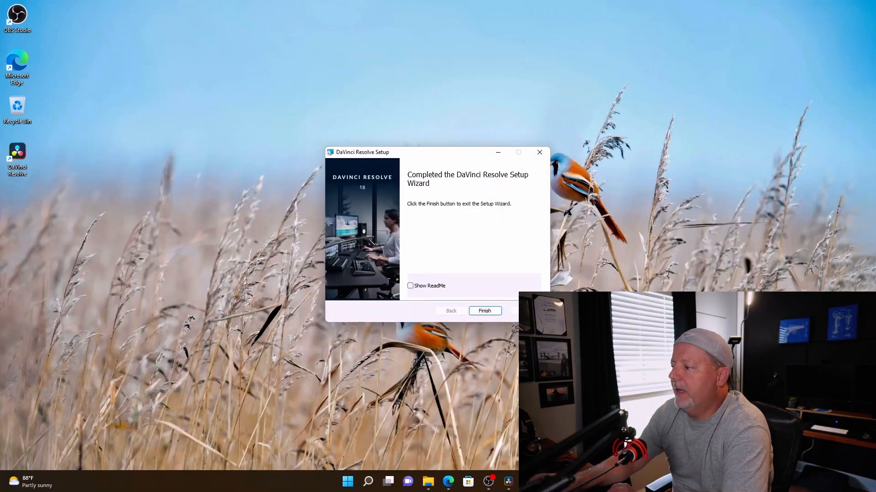
{"action": "left_click", "coordinate": [485, 311]}
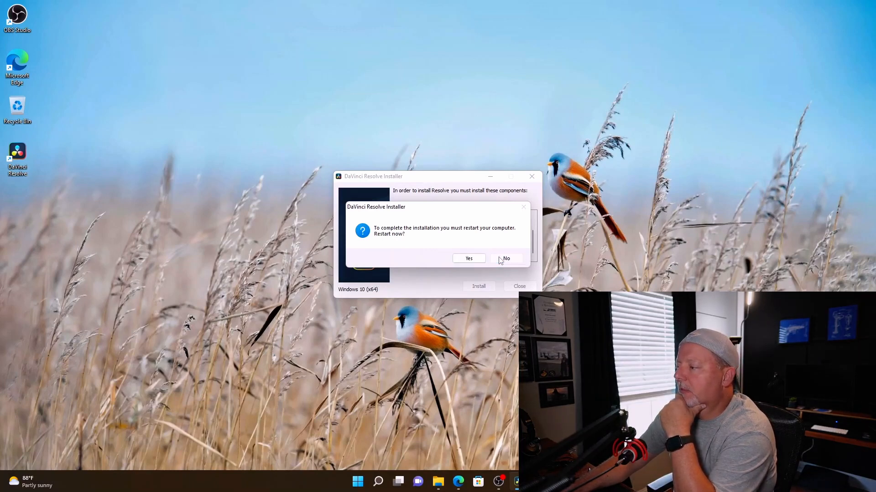
{"action": "left_click", "coordinate": [505, 259]}
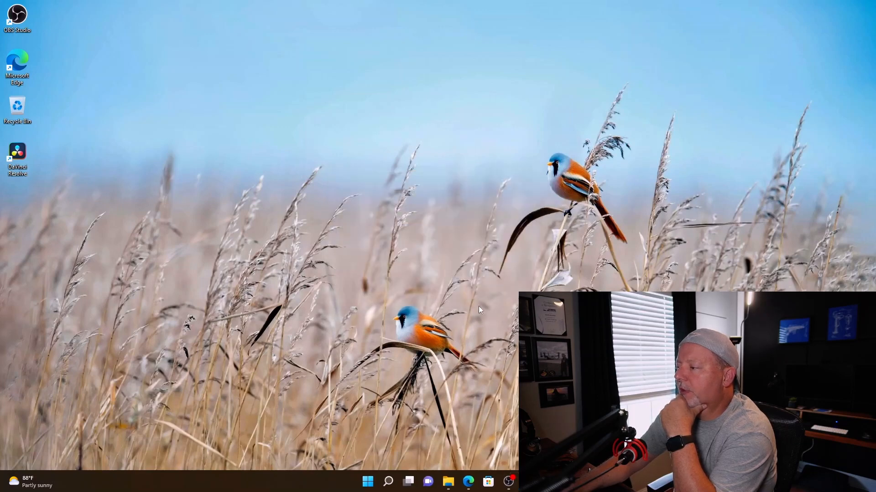
{"action": "mouse_move", "coordinate": [508, 481]}
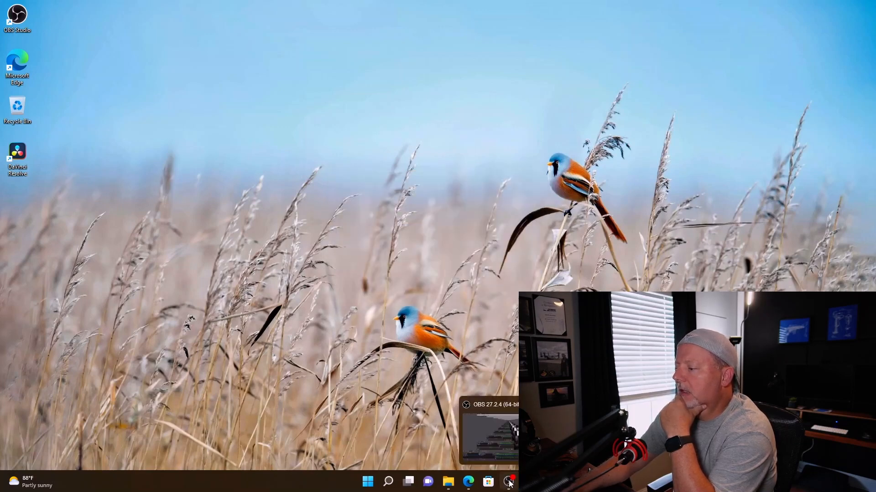
{"action": "mouse_move", "coordinate": [507, 481]}
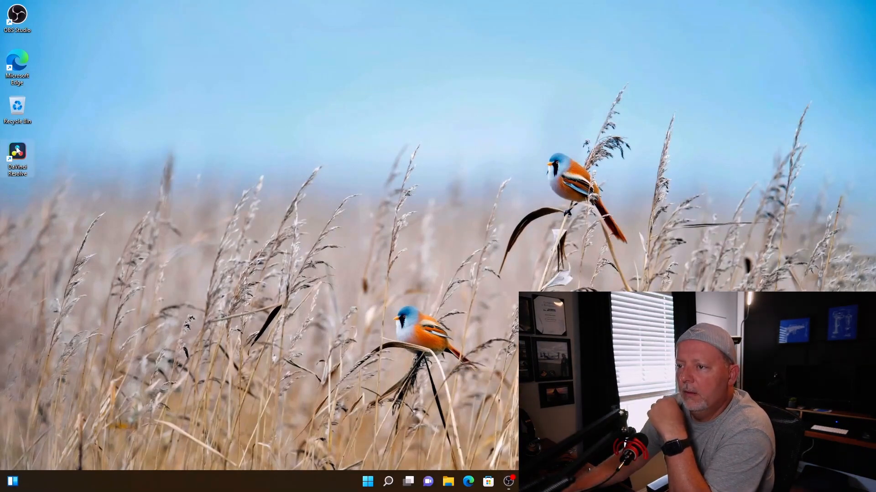
{"action": "mouse_move", "coordinate": [17, 154]}
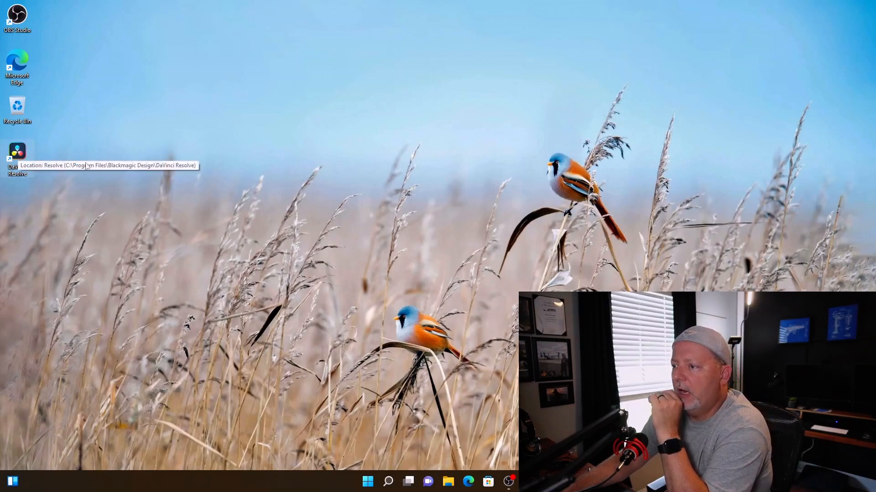
{"action": "mouse_move", "coordinate": [184, 141]}
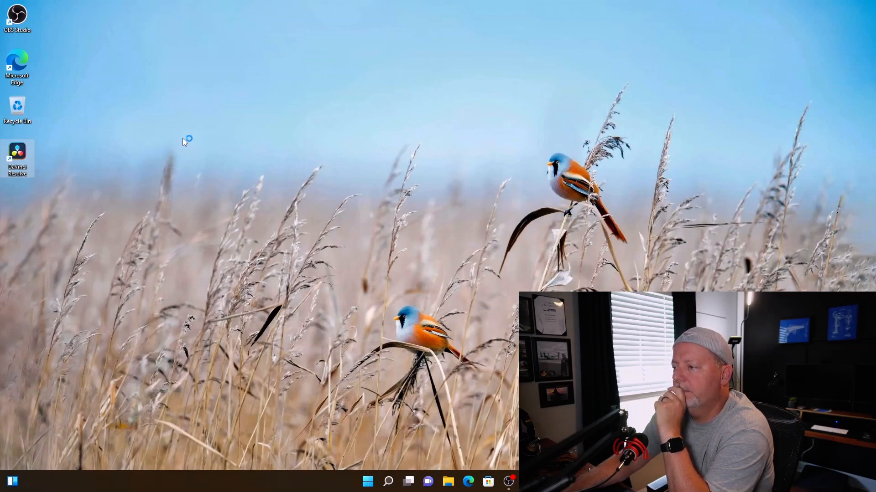
Step: Launch DaVinci Resolve, run Quick Setup past the system check, and pick Ultra HD
{"action": "double_click", "coordinate": [16, 159]}
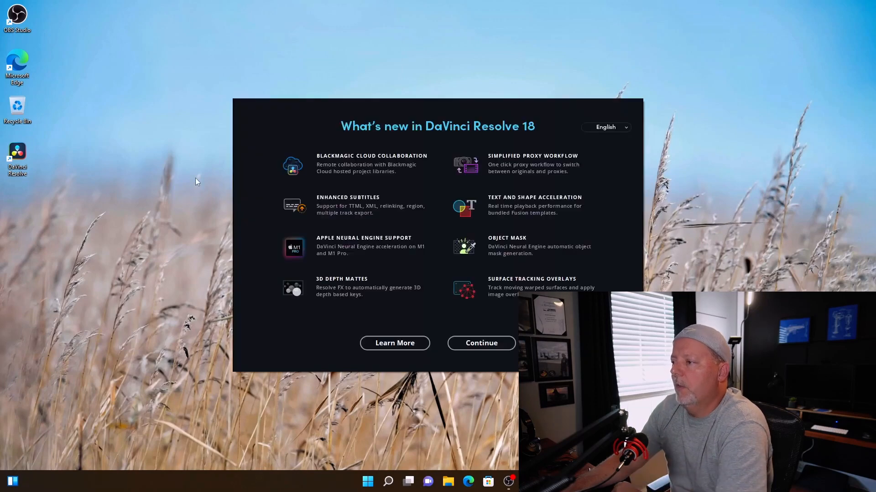
{"action": "mouse_move", "coordinate": [185, 160]}
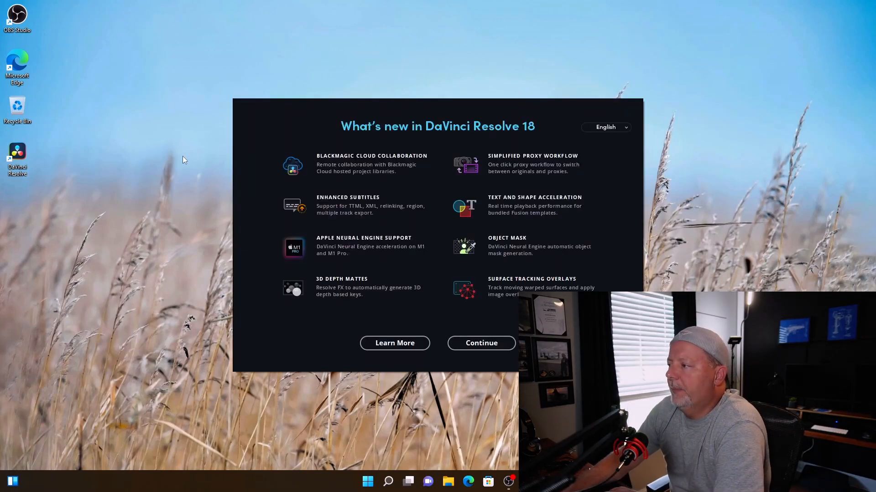
{"action": "mouse_move", "coordinate": [374, 277]}
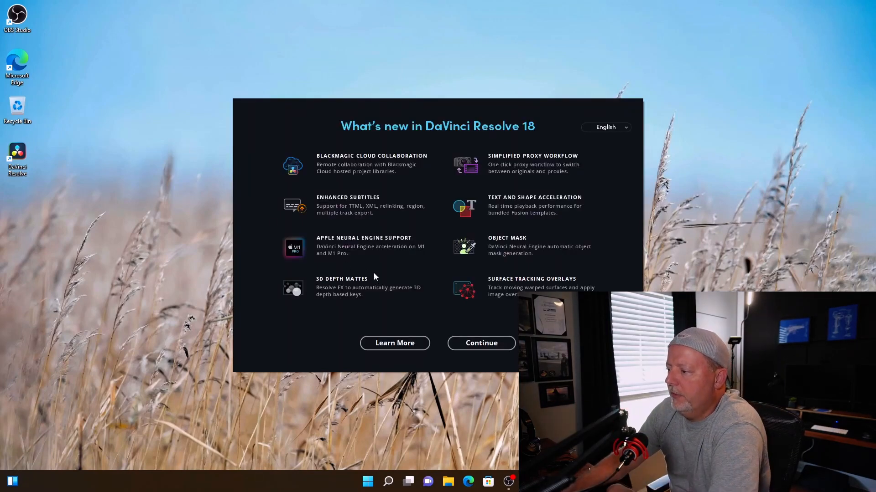
{"action": "mouse_move", "coordinate": [481, 343]}
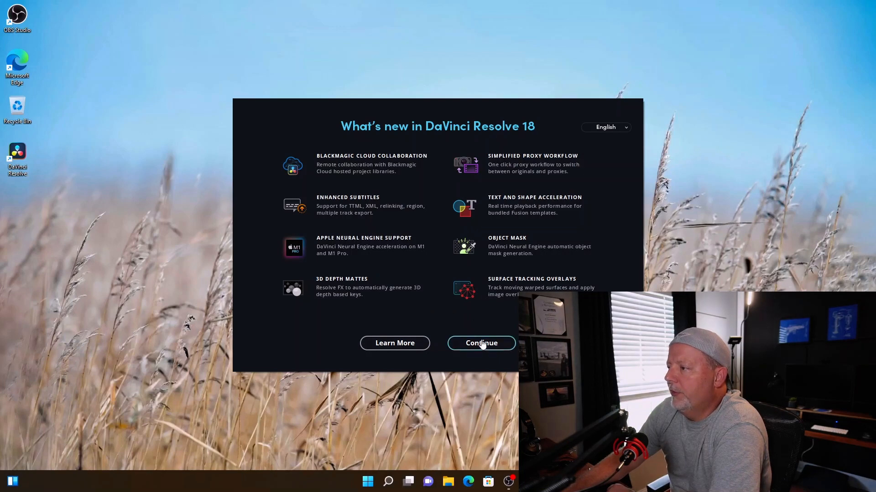
{"action": "left_click", "coordinate": [481, 343]}
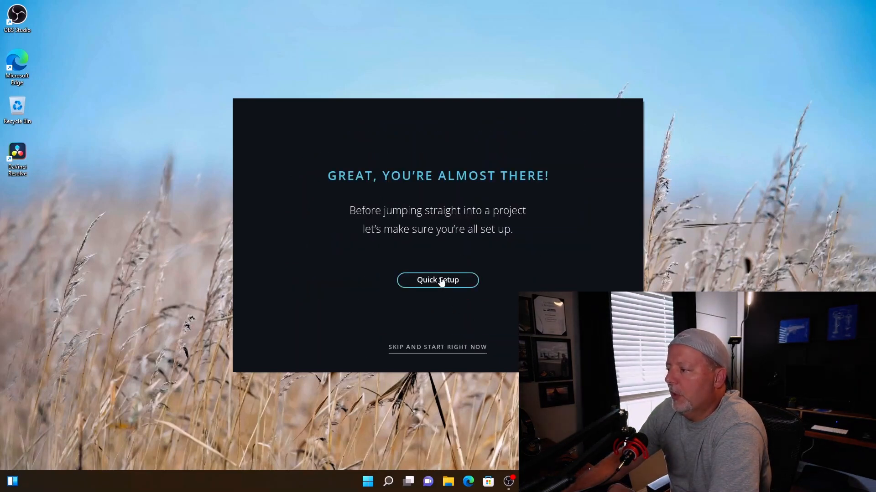
{"action": "left_click", "coordinate": [438, 280]}
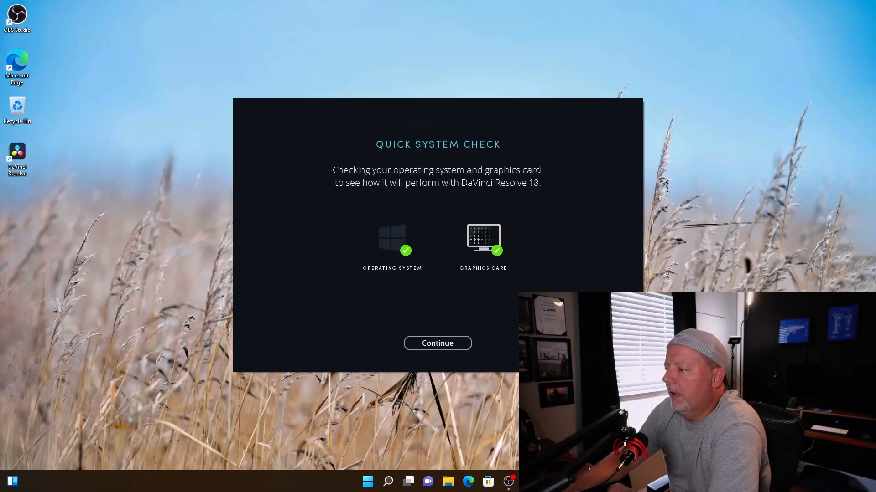
{"action": "left_click", "coordinate": [437, 343]}
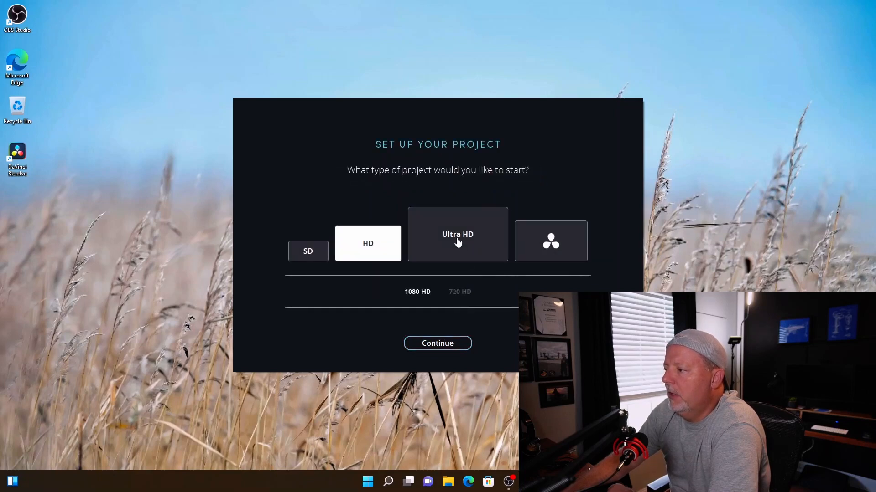
{"action": "left_click", "coordinate": [457, 234]}
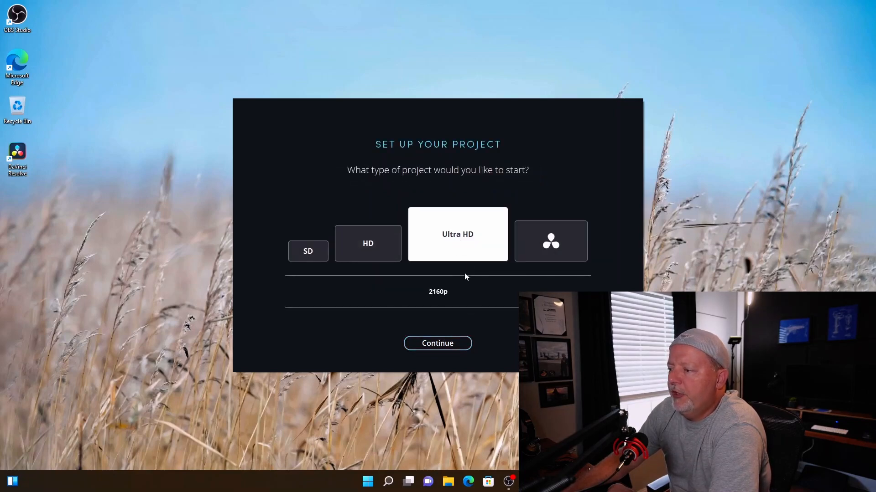
{"action": "mouse_move", "coordinate": [438, 343]}
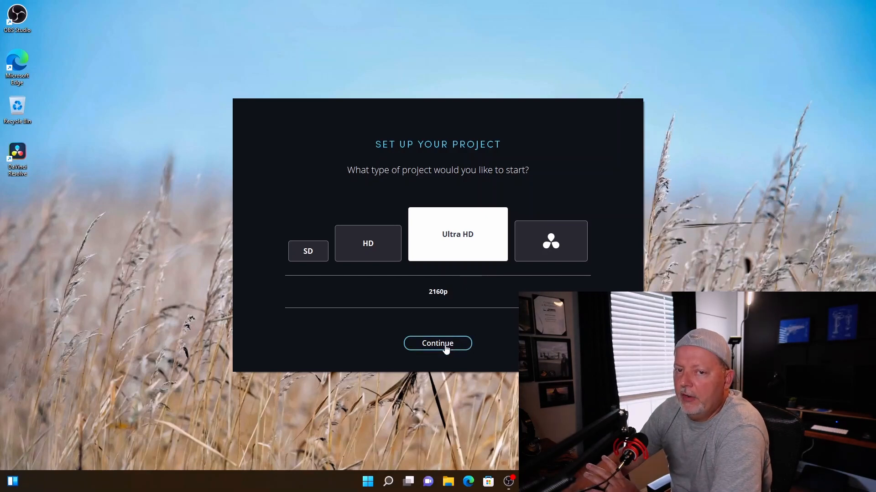
{"action": "left_click", "coordinate": [438, 342]}
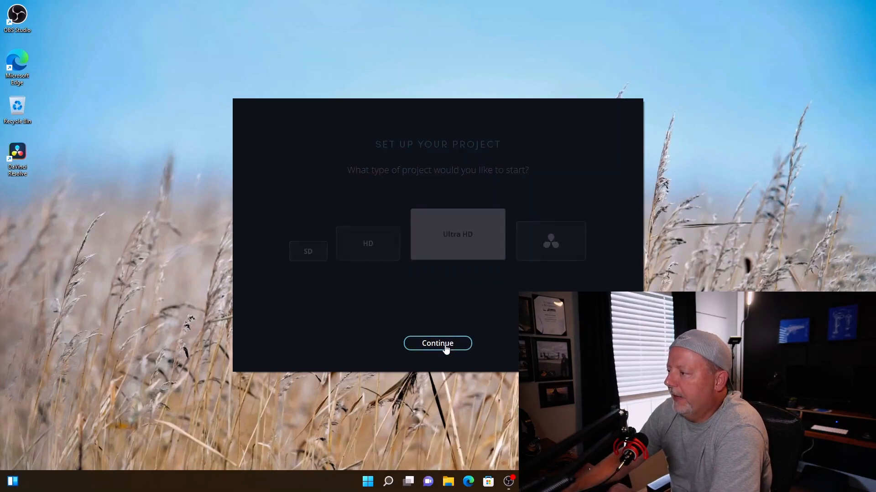
Step: Browse This PC > Video_Drive (F:) and select the Video Files folder for media
{"action": "left_click", "coordinate": [437, 343]}
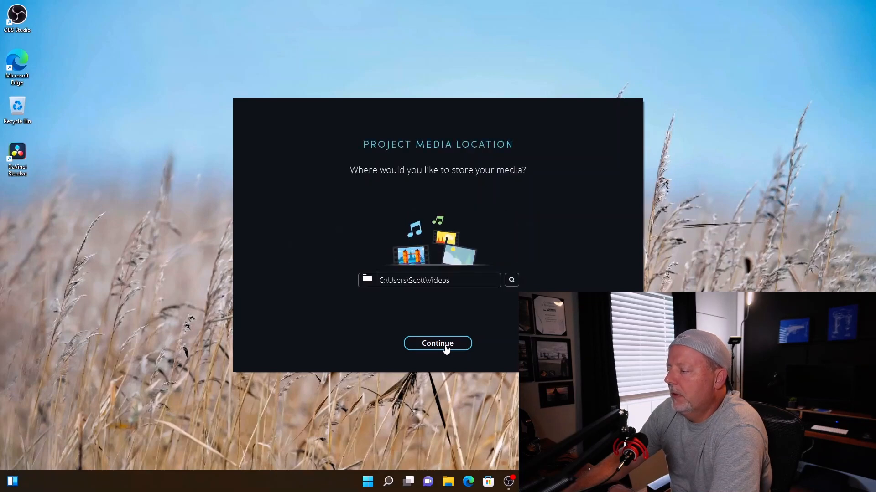
{"action": "mouse_move", "coordinate": [510, 280]}
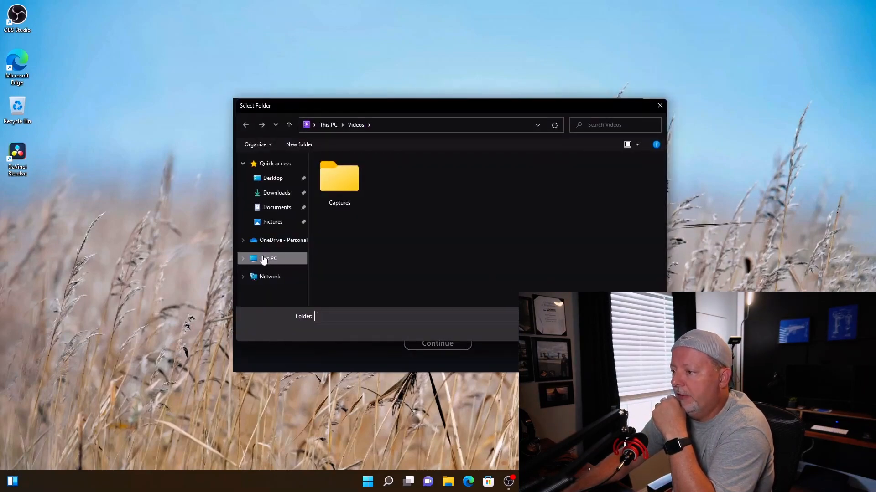
{"action": "left_click", "coordinate": [268, 258]}
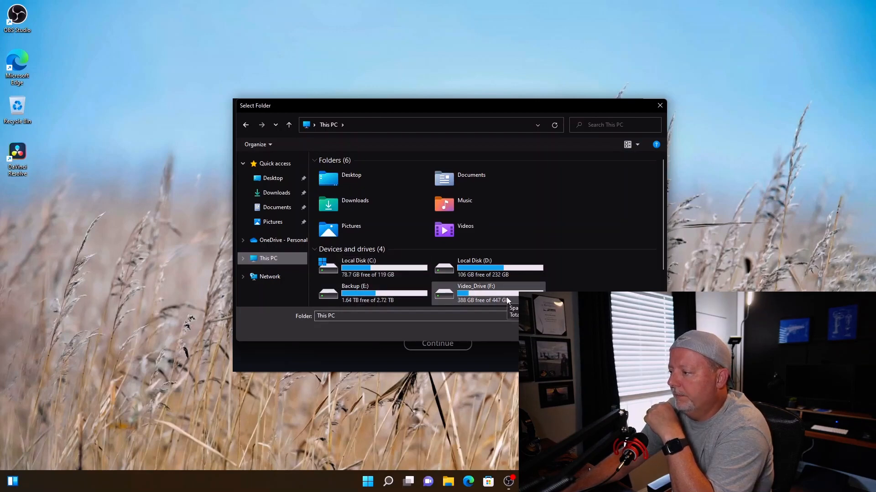
{"action": "left_click", "coordinate": [474, 290]}
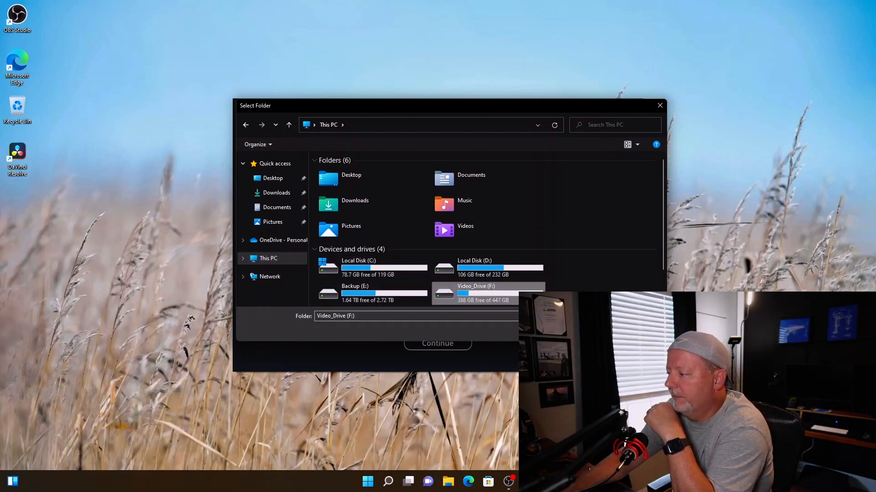
{"action": "double_click", "coordinate": [476, 290]}
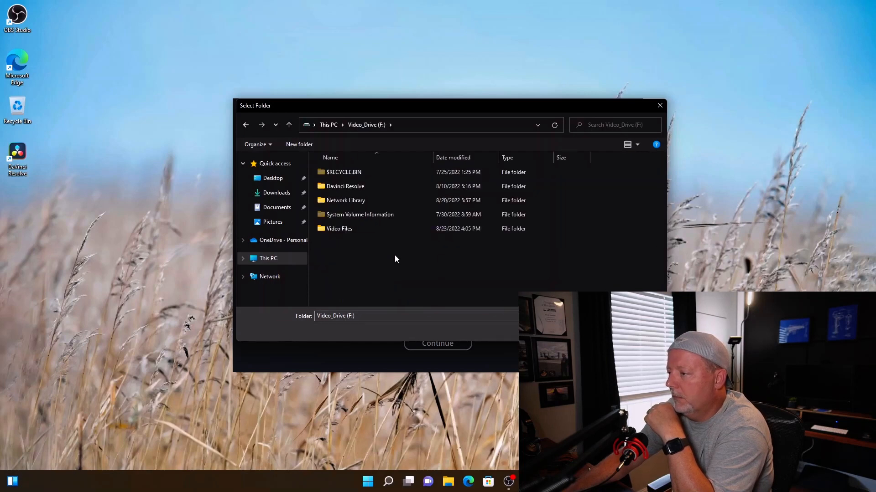
{"action": "left_click", "coordinate": [339, 229]}
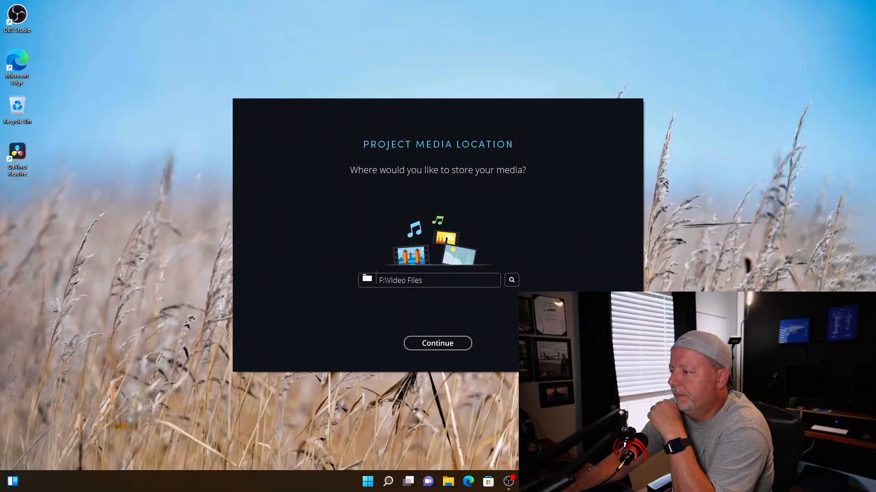
Step: Accept F:\Video Files and the DaVinci Resolve keyboard layout, finish setup, and relaunch
{"action": "left_click", "coordinate": [438, 343]}
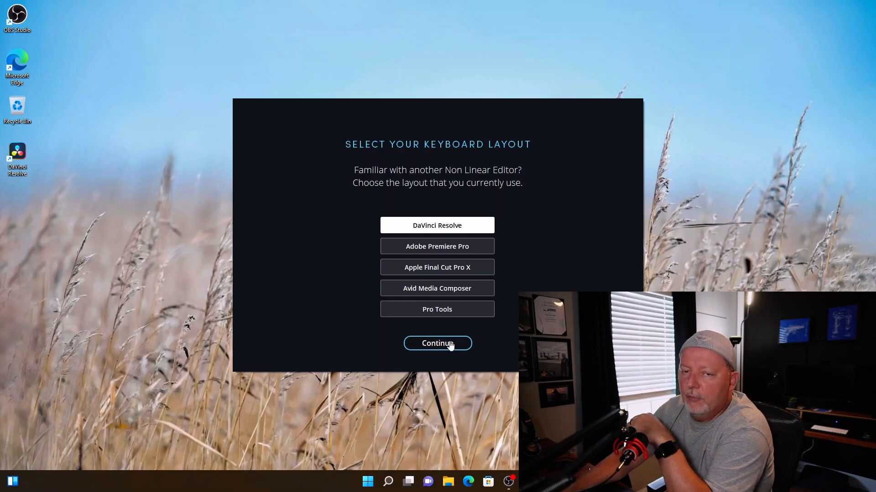
{"action": "left_click", "coordinate": [437, 343]}
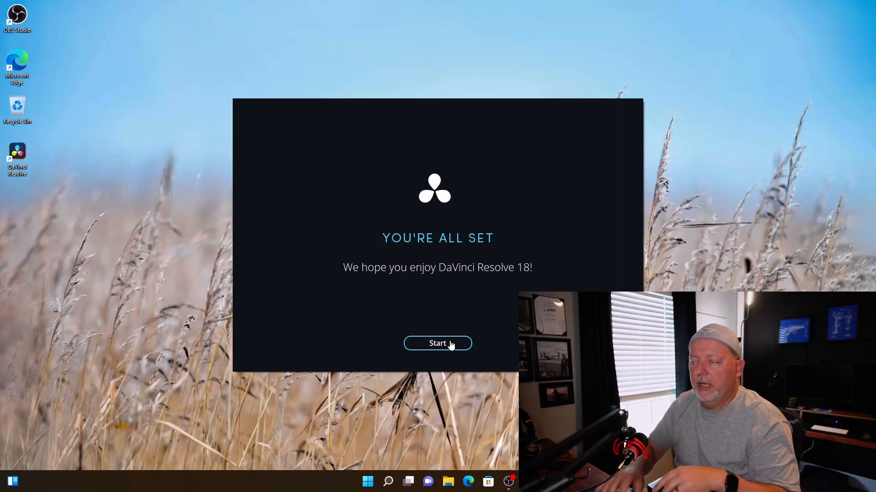
{"action": "left_click", "coordinate": [438, 343]}
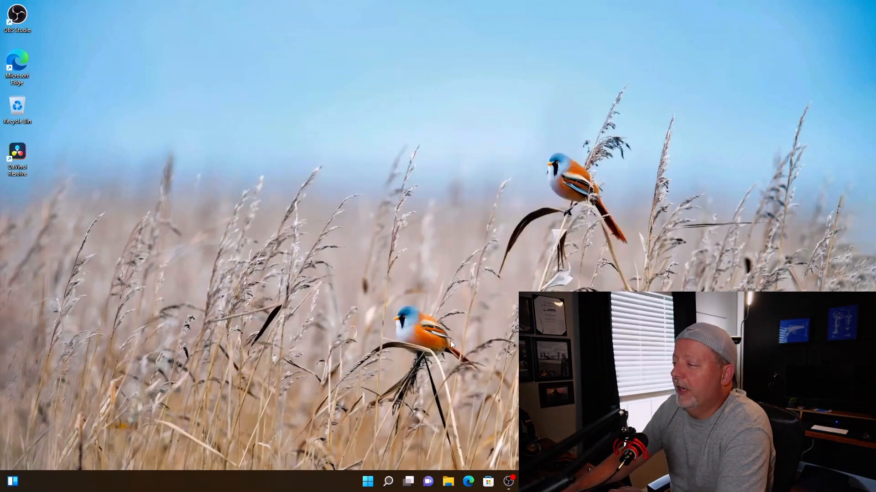
{"action": "double_click", "coordinate": [17, 153]}
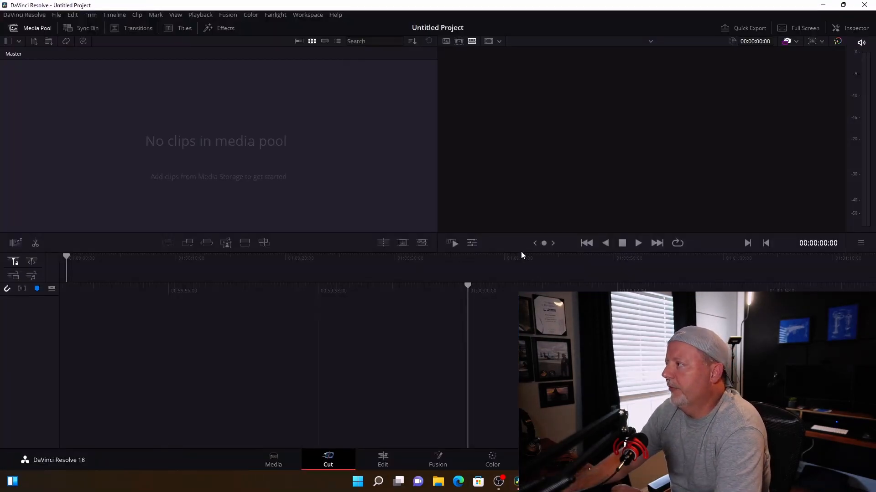
{"action": "mouse_move", "coordinate": [364, 172]}
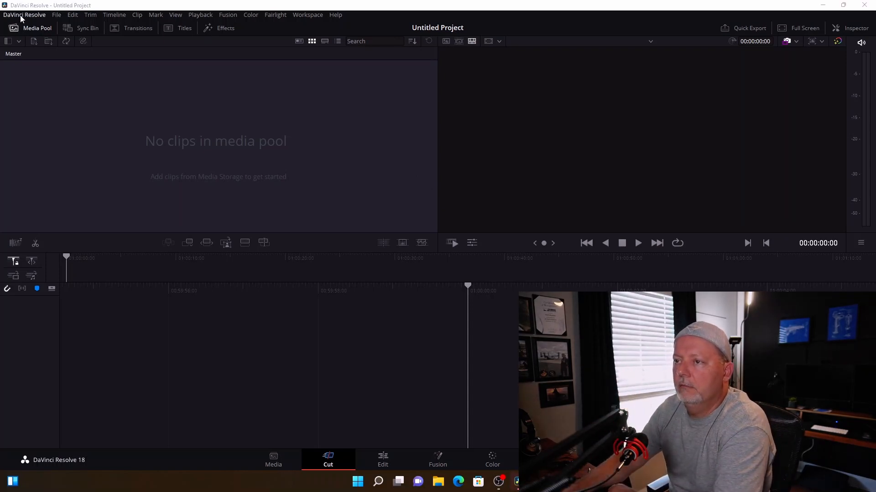
Step: Run Check for Updates and confirm version 18.0.1 is already the latest
{"action": "left_click", "coordinate": [24, 15]}
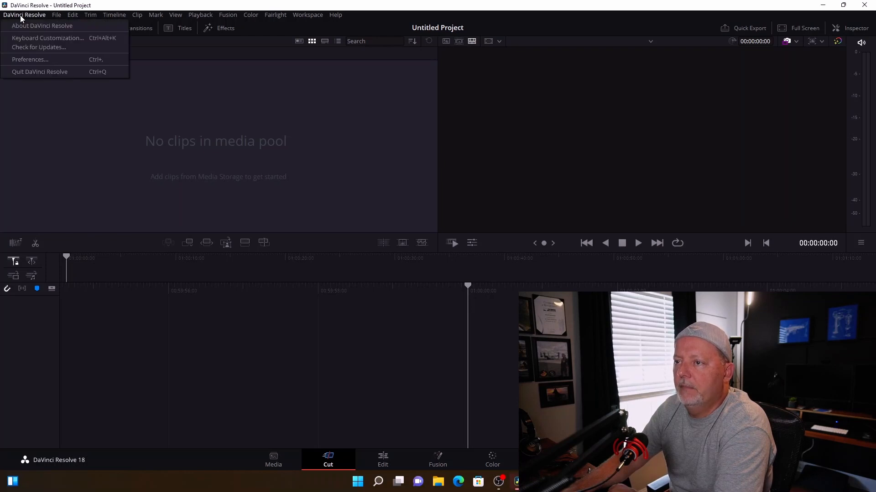
{"action": "mouse_move", "coordinate": [38, 47]}
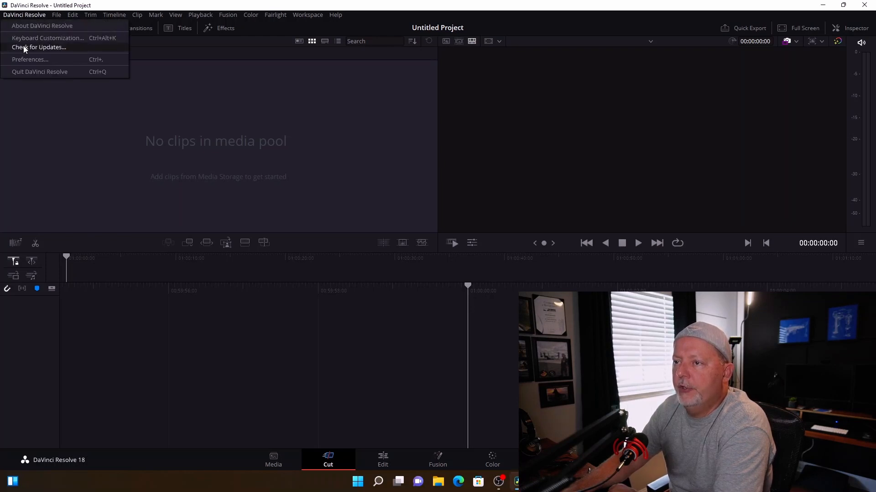
{"action": "left_click", "coordinate": [40, 47]}
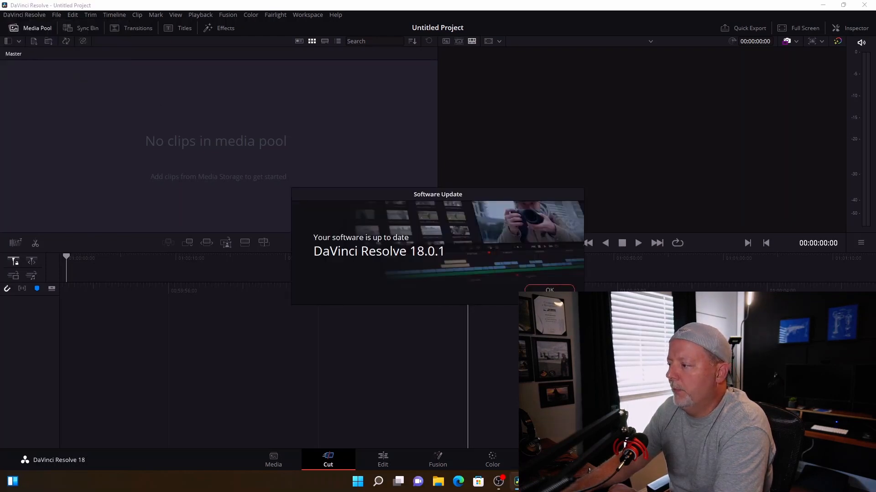
{"action": "left_click", "coordinate": [549, 290]}
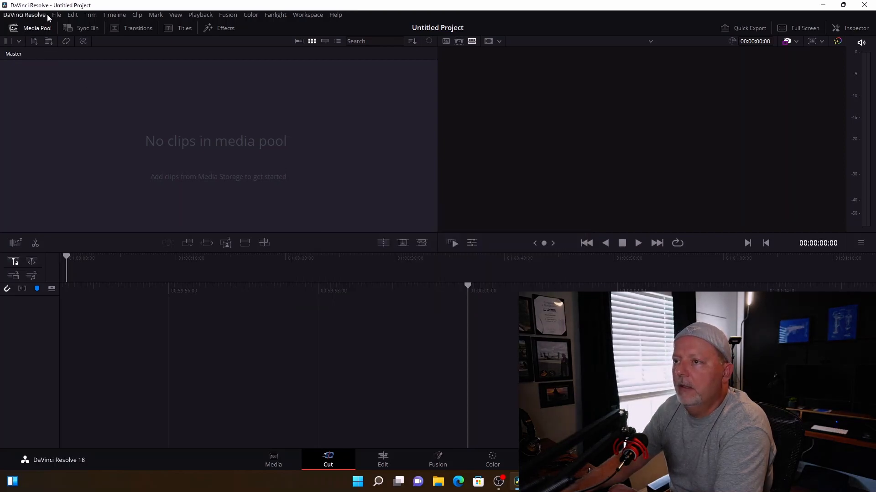
{"action": "left_click", "coordinate": [56, 15]}
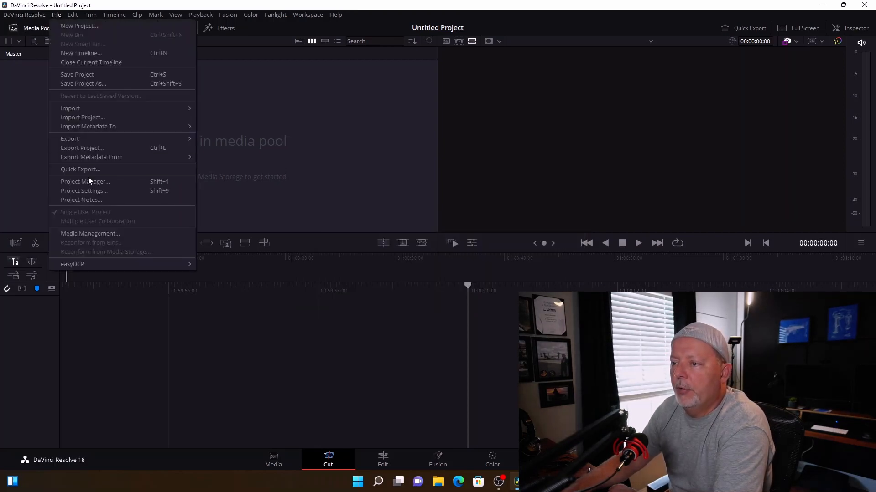
Step: Review Project Settings: Ultra HD 24 fps master settings and F:\Video Files working folders
{"action": "left_click", "coordinate": [84, 190]}
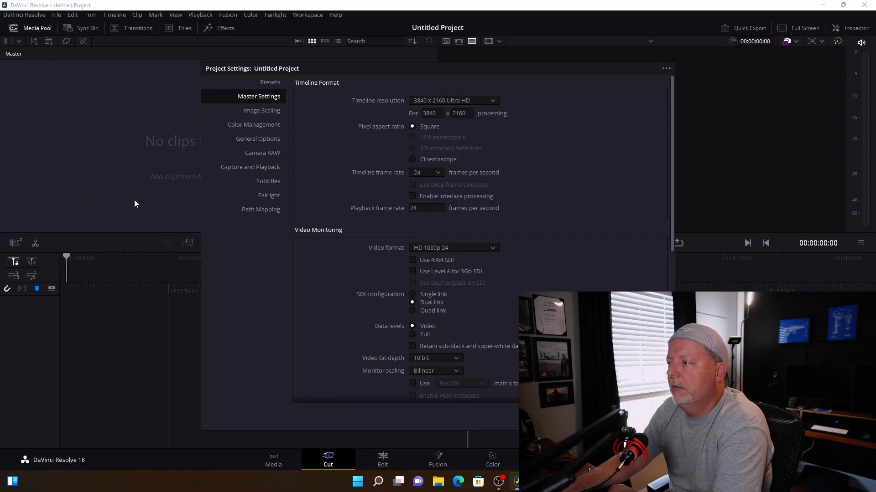
{"action": "mouse_move", "coordinate": [228, 184]}
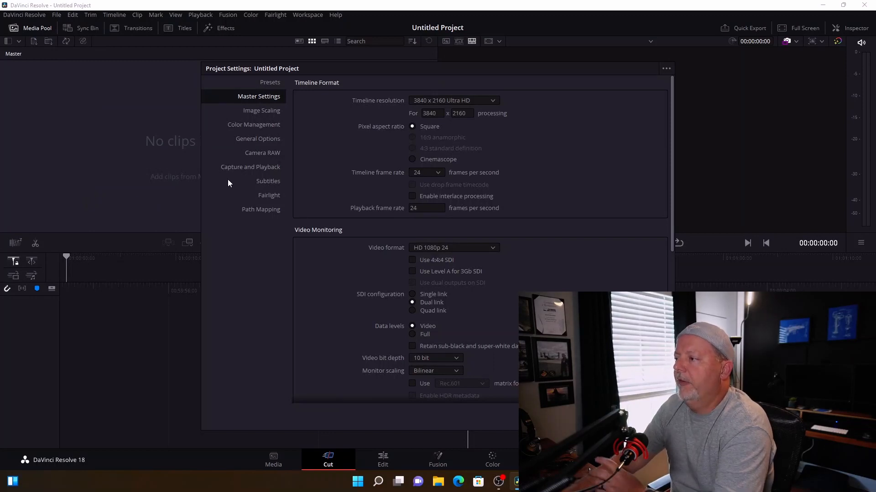
{"action": "mouse_move", "coordinate": [343, 185]}
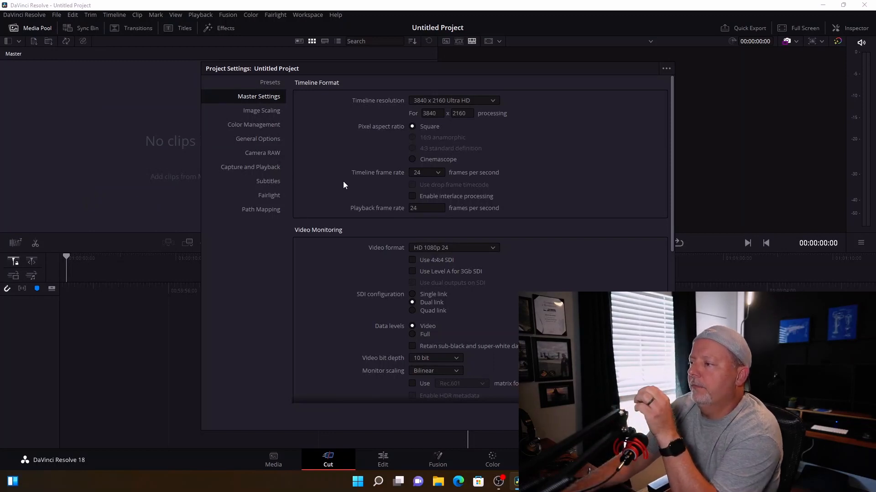
{"action": "mouse_move", "coordinate": [486, 171]}
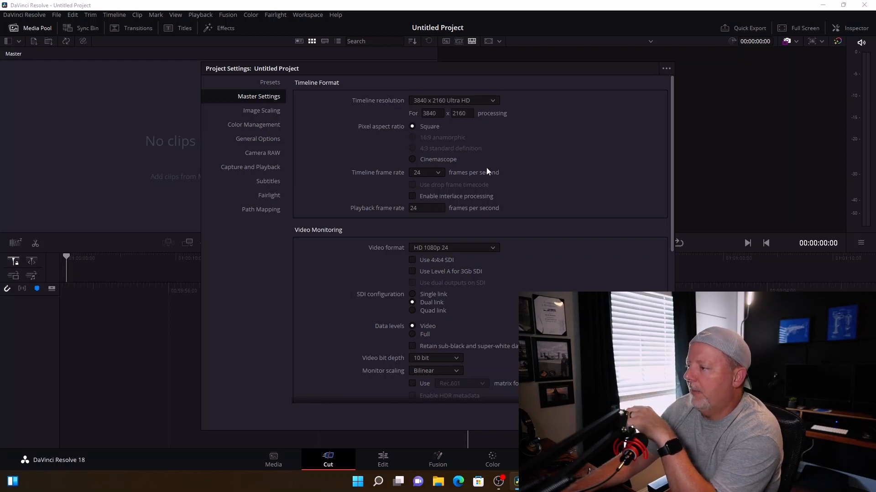
{"action": "mouse_move", "coordinate": [571, 185]}
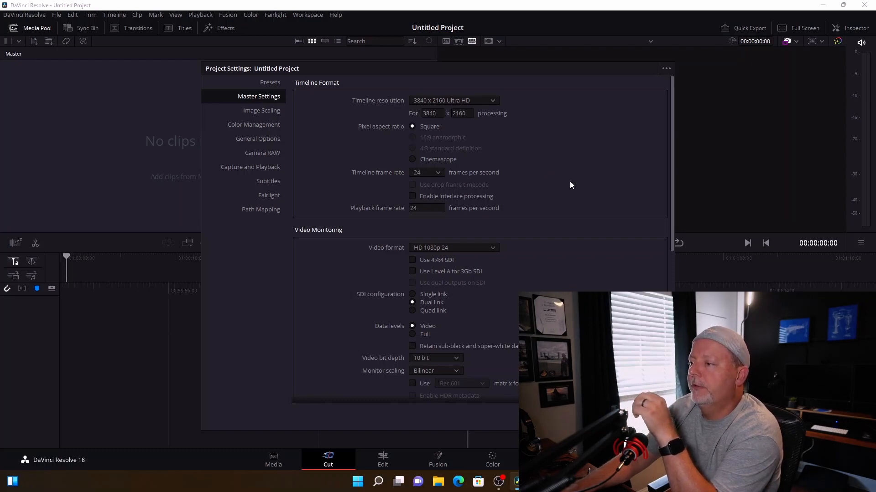
{"action": "mouse_move", "coordinate": [450, 164]}
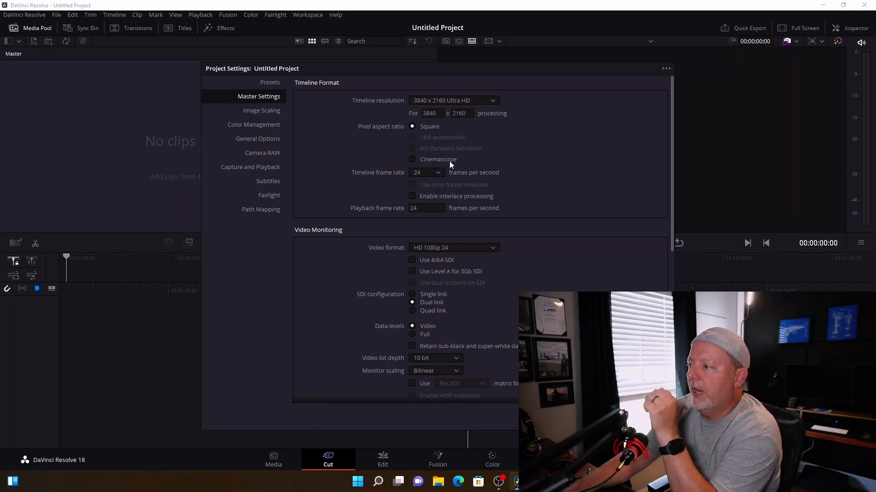
{"action": "scroll", "scroll_direction": "down", "scroll_amount": 3}
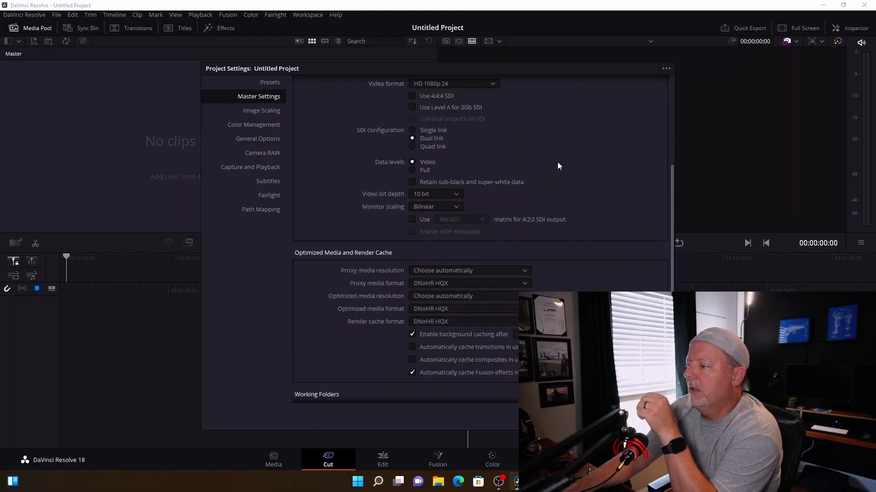
{"action": "scroll", "scroll_direction": "down", "scroll_amount": 3}
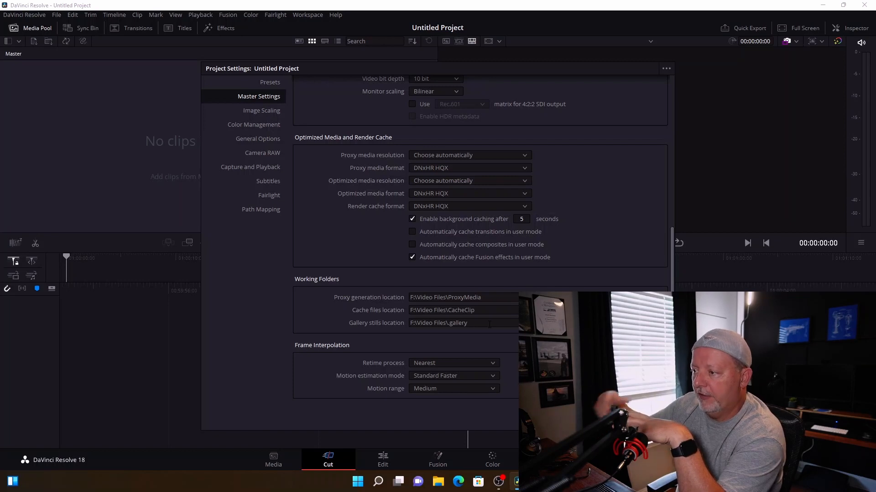
{"action": "mouse_move", "coordinate": [296, 122]}
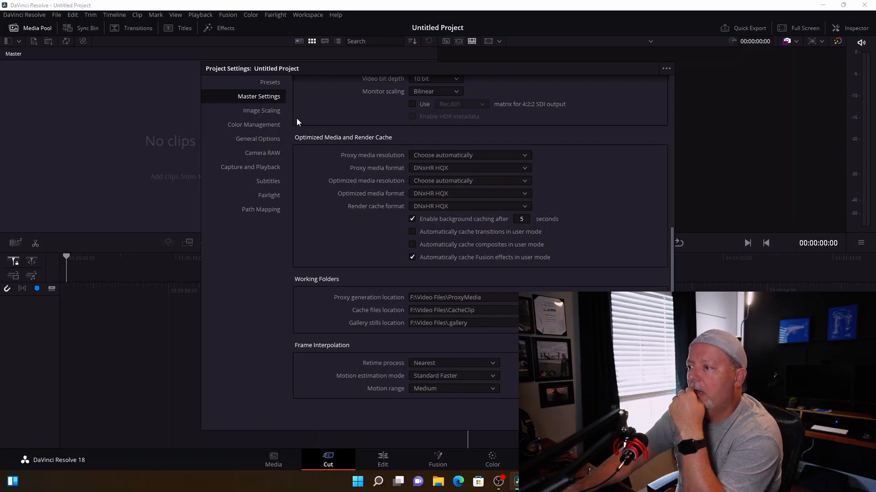
{"action": "mouse_move", "coordinate": [269, 92]}
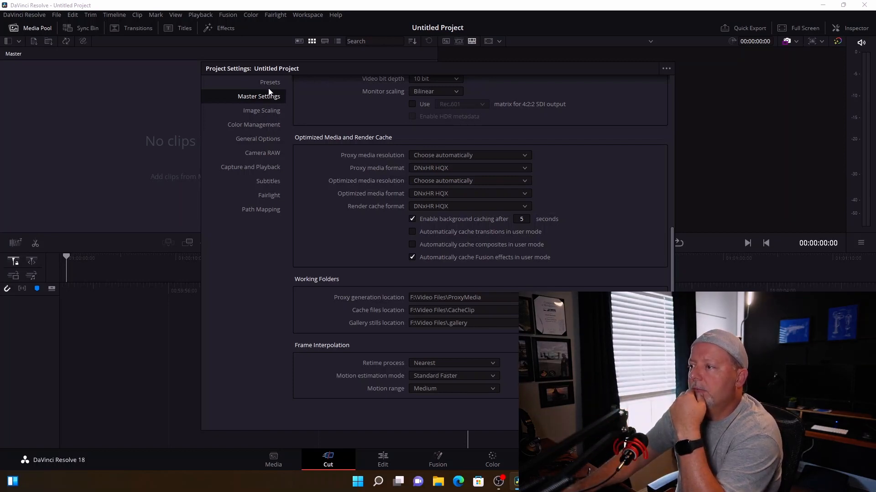
Step: Check the presets list, then Color Management showing DaVinci YRGB and Rec.709 spaces
{"action": "left_click", "coordinate": [269, 82]}
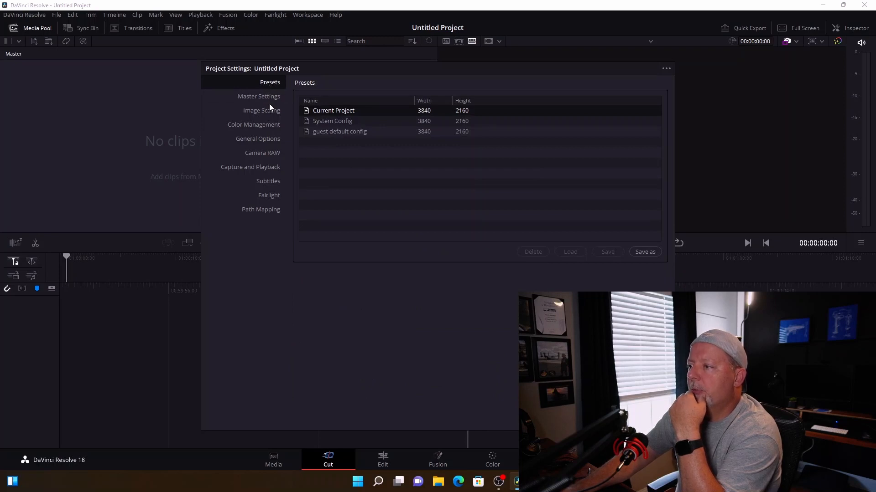
{"action": "left_click", "coordinate": [254, 124]}
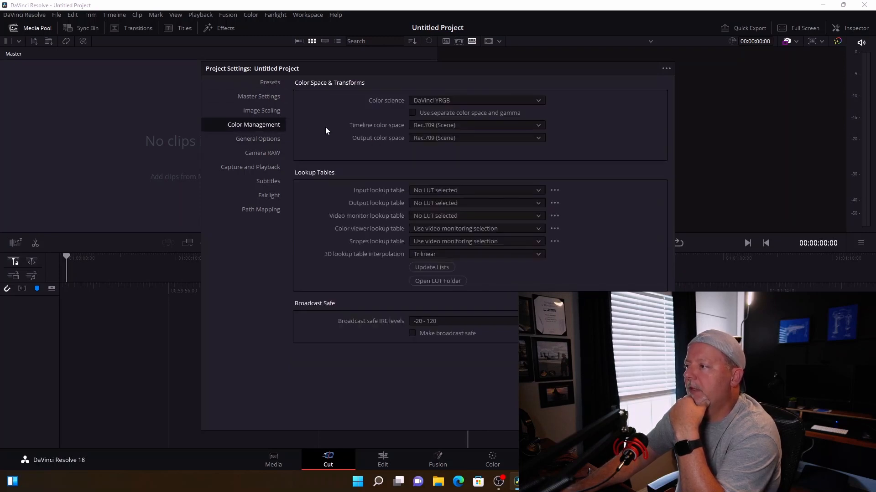
{"action": "mouse_move", "coordinate": [335, 138]}
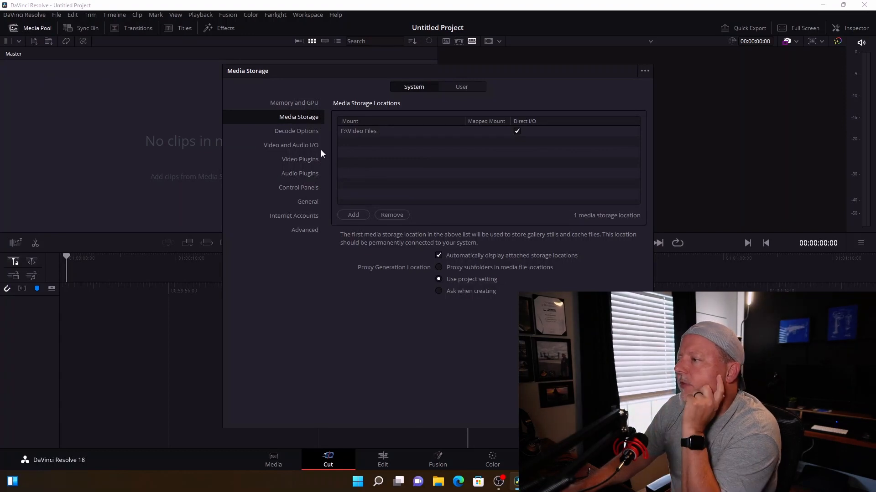
Step: Show the Memory and GPU preferences with memory limits and auto GPU configuration
{"action": "left_click", "coordinate": [294, 103]}
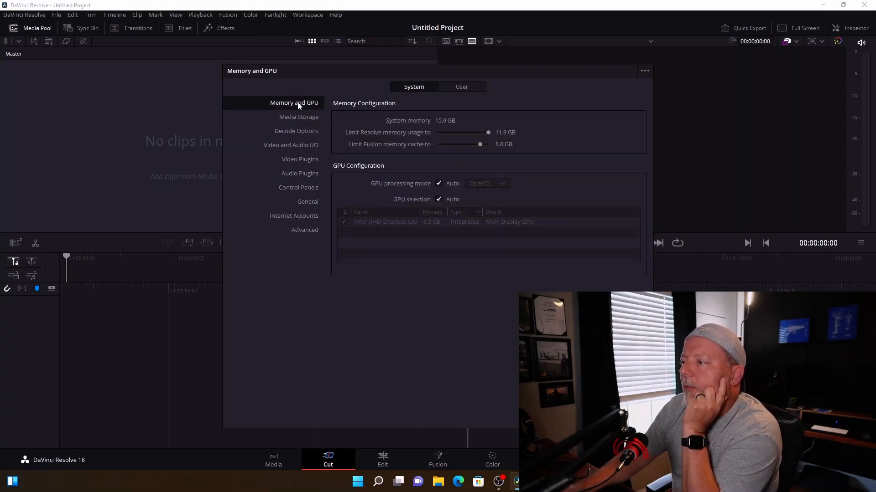
{"action": "mouse_move", "coordinate": [476, 124]}
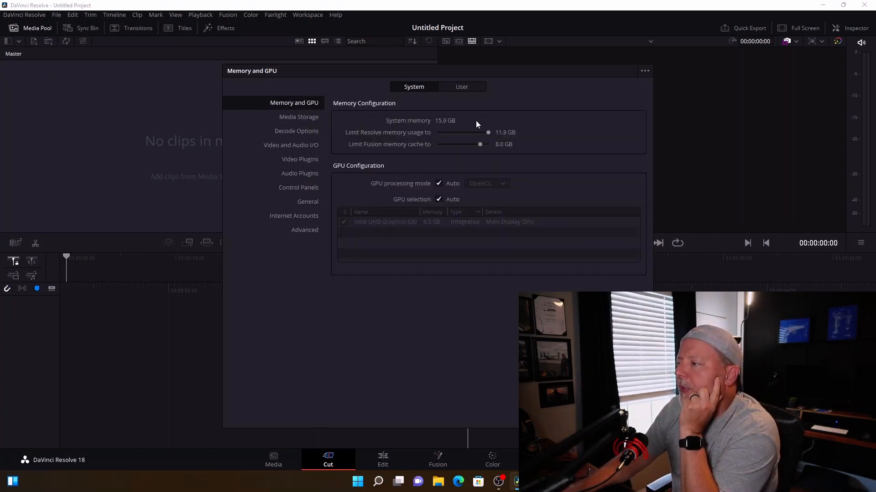
{"action": "mouse_move", "coordinate": [526, 126]}
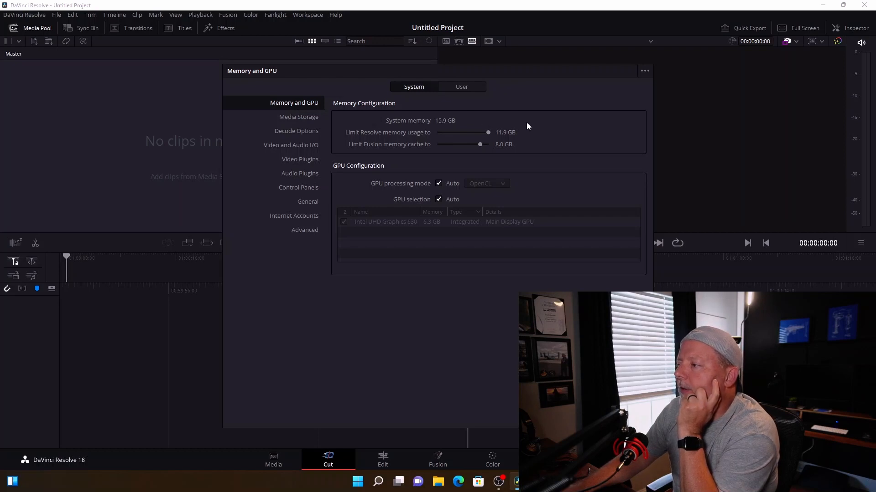
{"action": "mouse_move", "coordinate": [529, 134]}
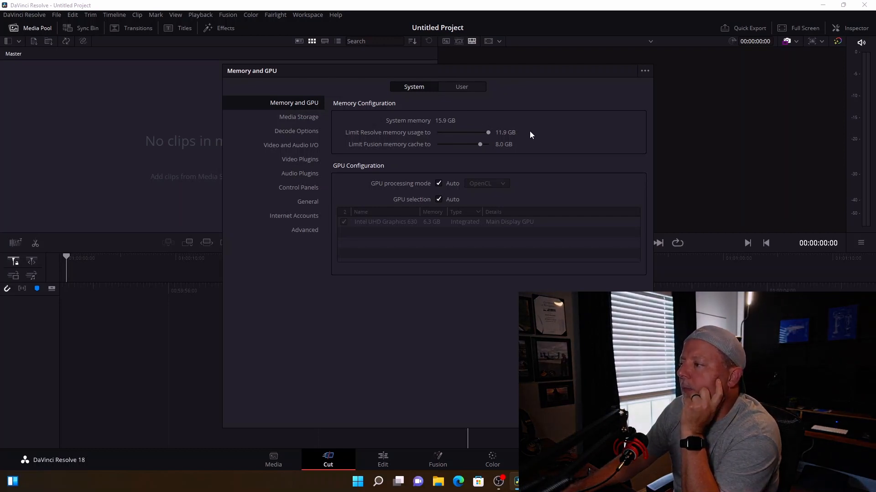
{"action": "mouse_move", "coordinate": [514, 150]}
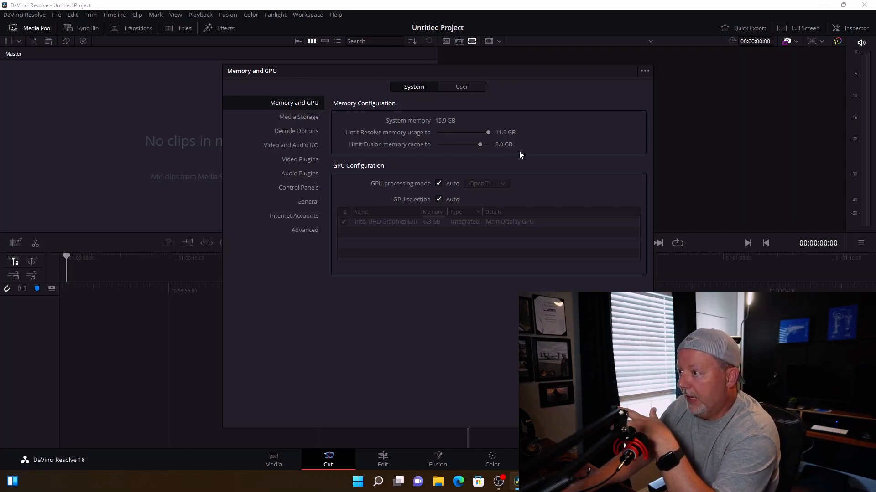
{"action": "mouse_move", "coordinate": [501, 191]}
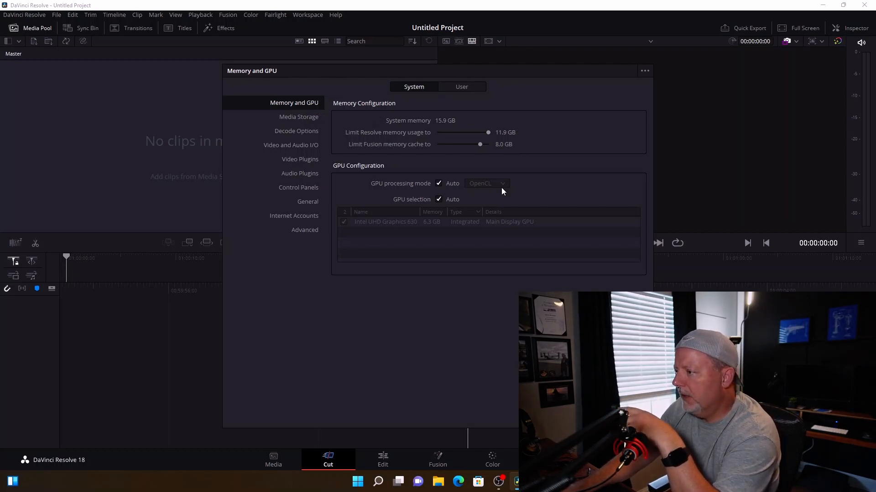
{"action": "mouse_move", "coordinate": [459, 214]}
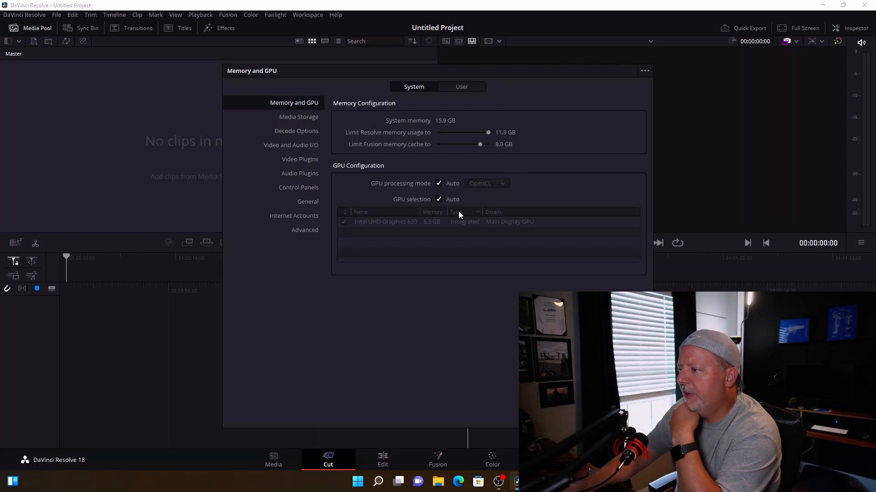
{"action": "mouse_move", "coordinate": [394, 205]}
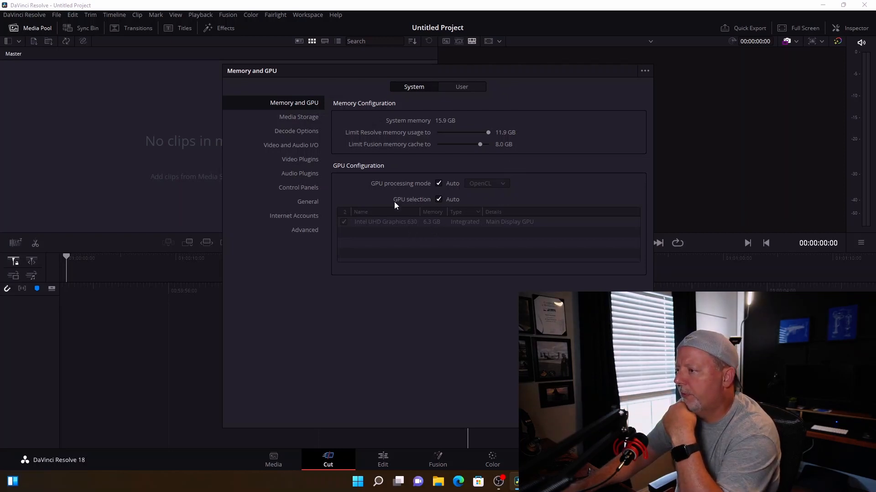
Step: Step through Media Storage, Decode Options, Video Plugins, Audio Plugins and Internet Accounts preferences
{"action": "left_click", "coordinate": [298, 117]}
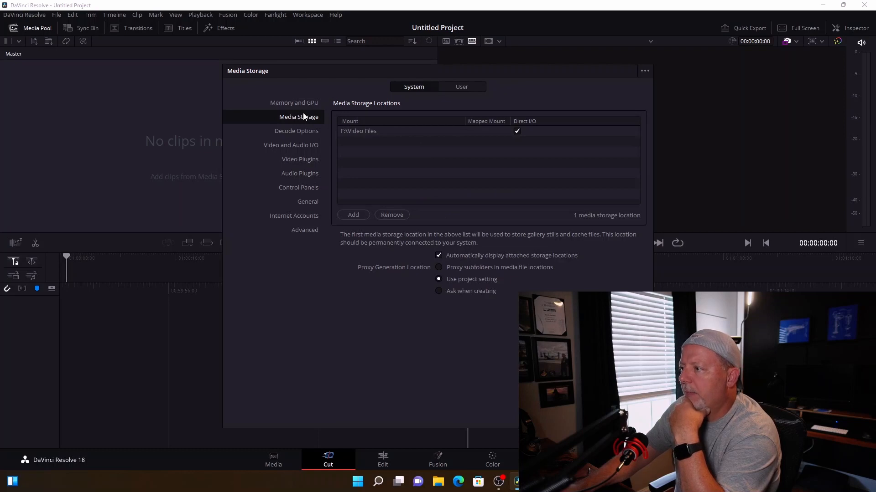
{"action": "mouse_move", "coordinate": [361, 141]}
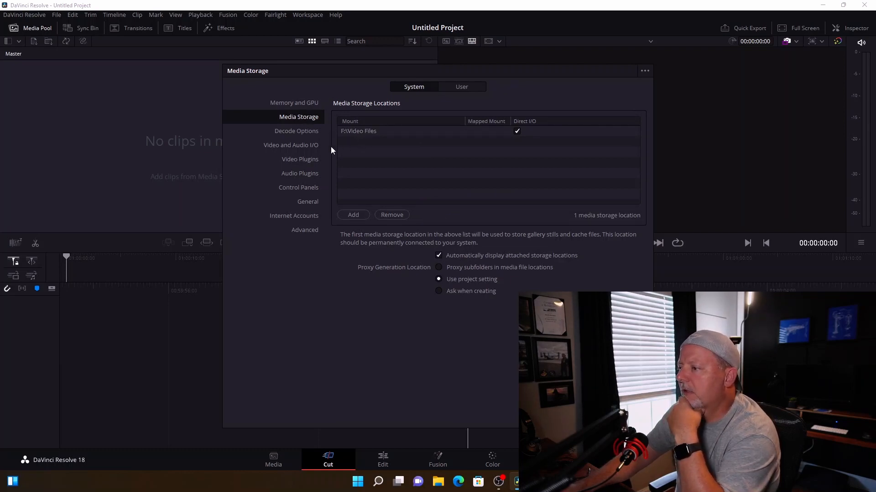
{"action": "left_click", "coordinate": [296, 131]}
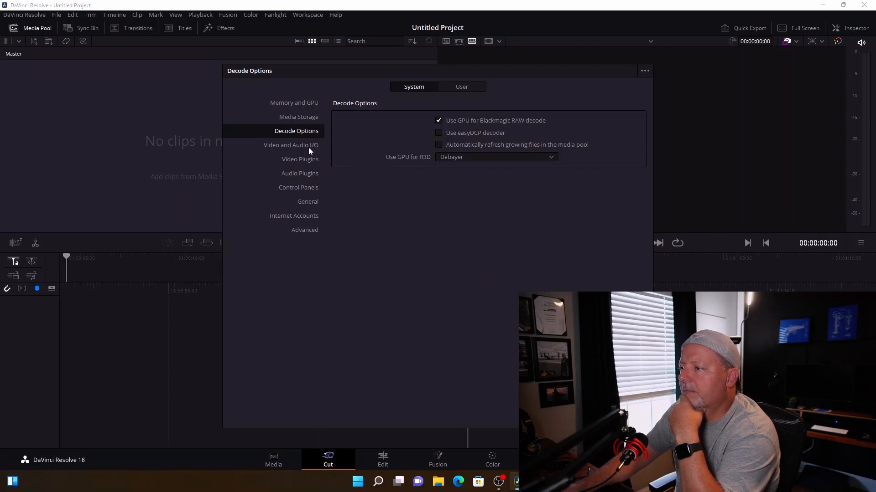
{"action": "left_click", "coordinate": [300, 159]}
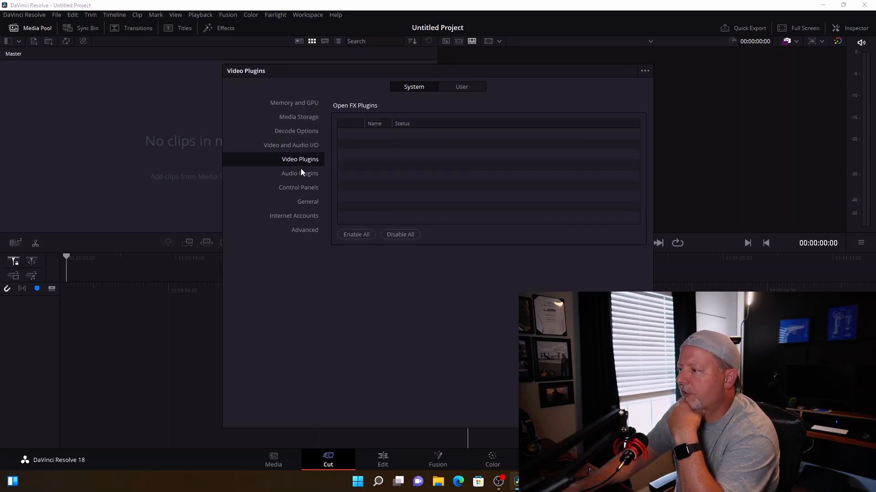
{"action": "left_click", "coordinate": [300, 173]}
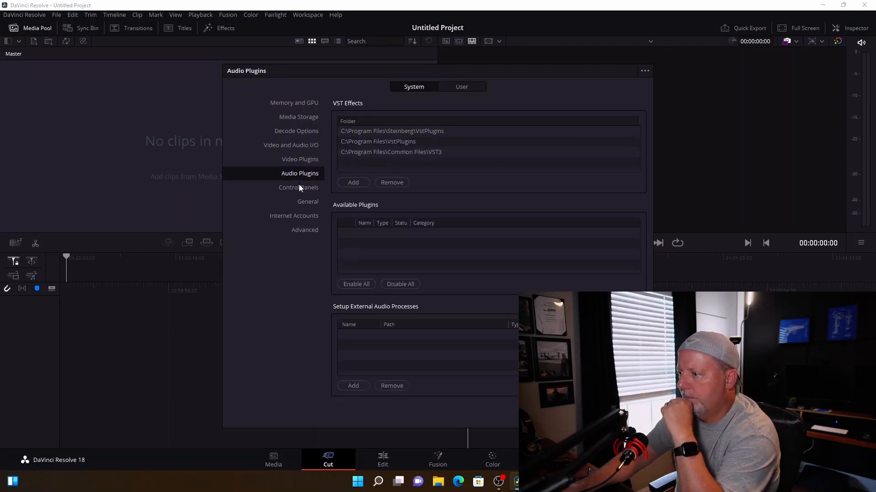
{"action": "left_click", "coordinate": [293, 215]}
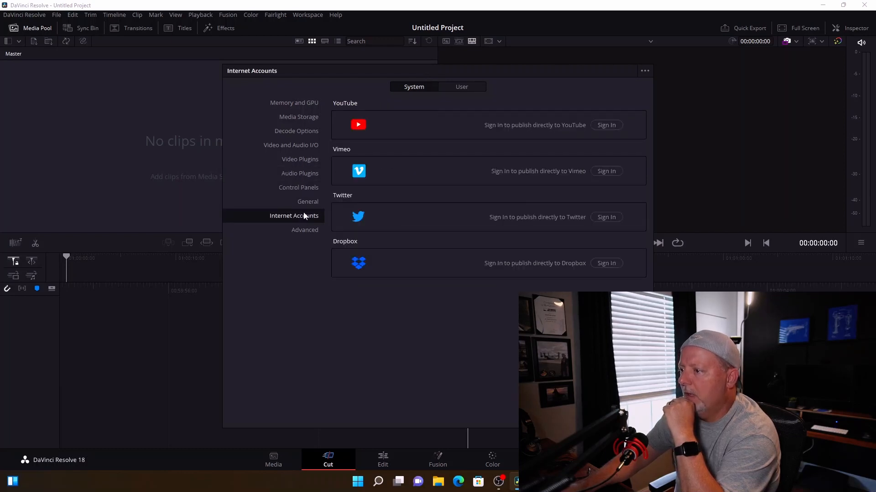
{"action": "mouse_move", "coordinate": [426, 128]}
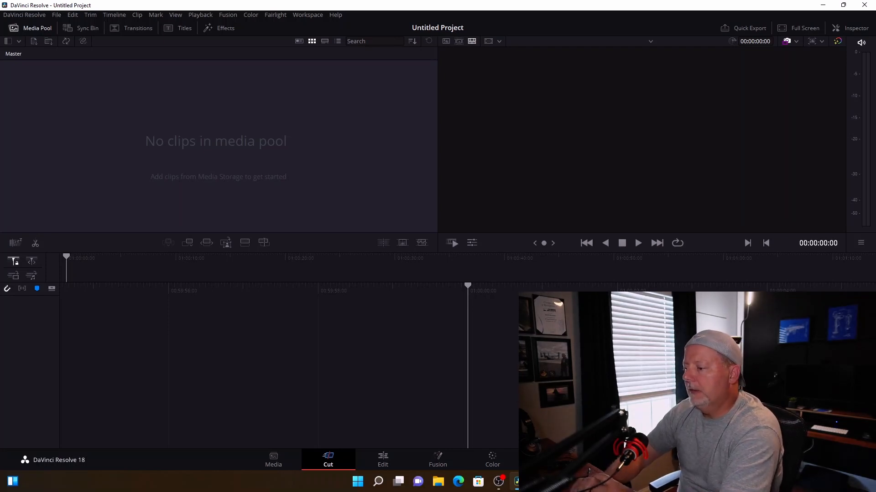
{"action": "mouse_move", "coordinate": [273, 457]}
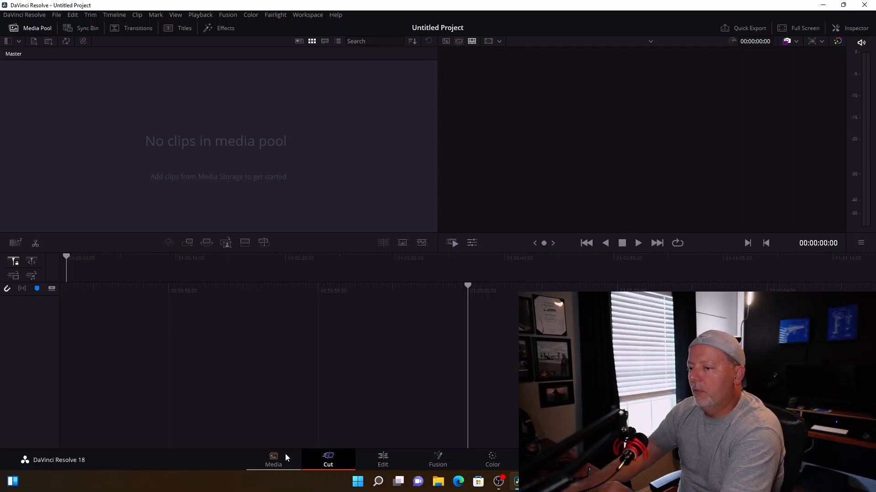
Step: Visit the Media page, then the Edit page, then the Fusion page
{"action": "left_click", "coordinate": [273, 460]}
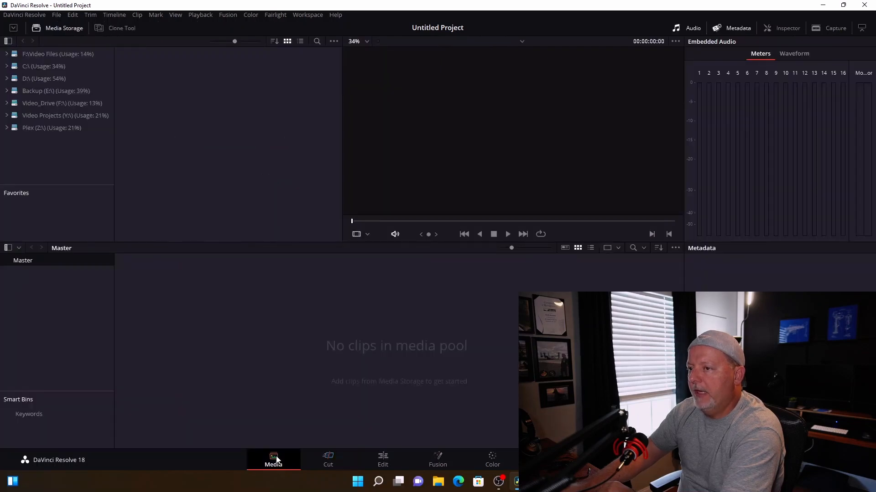
{"action": "mouse_move", "coordinate": [333, 464]}
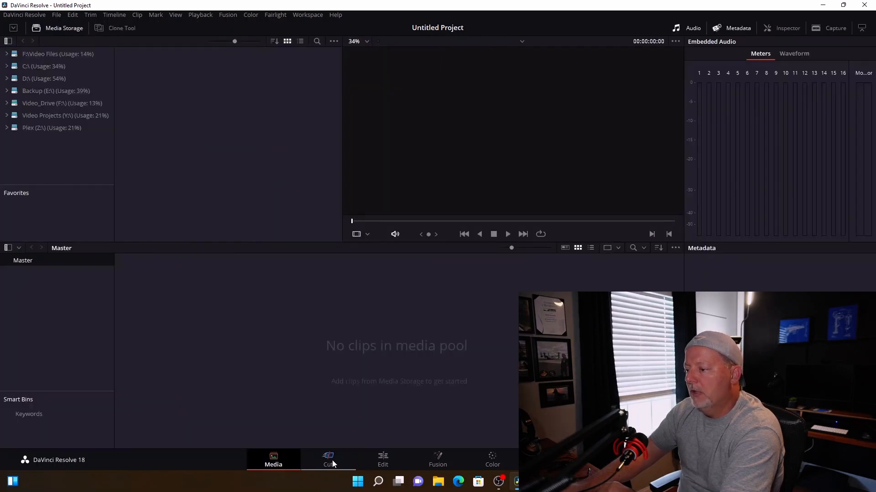
{"action": "left_click", "coordinate": [382, 460]}
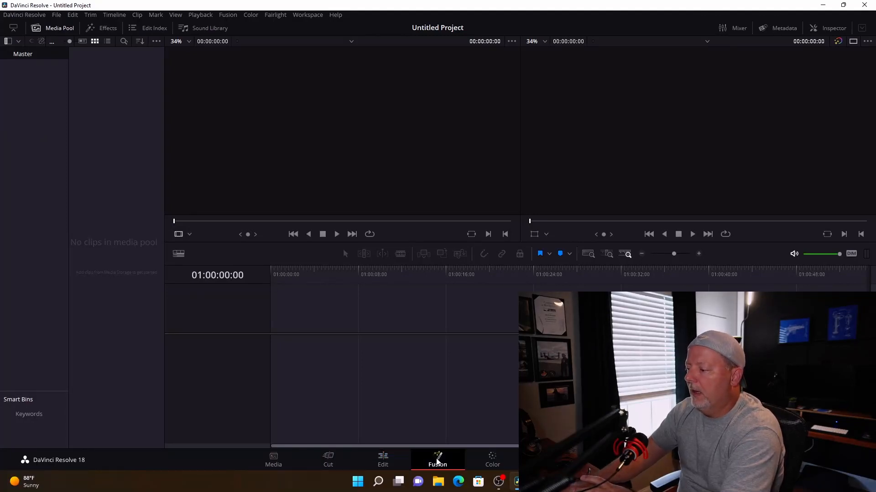
{"action": "left_click", "coordinate": [437, 460]}
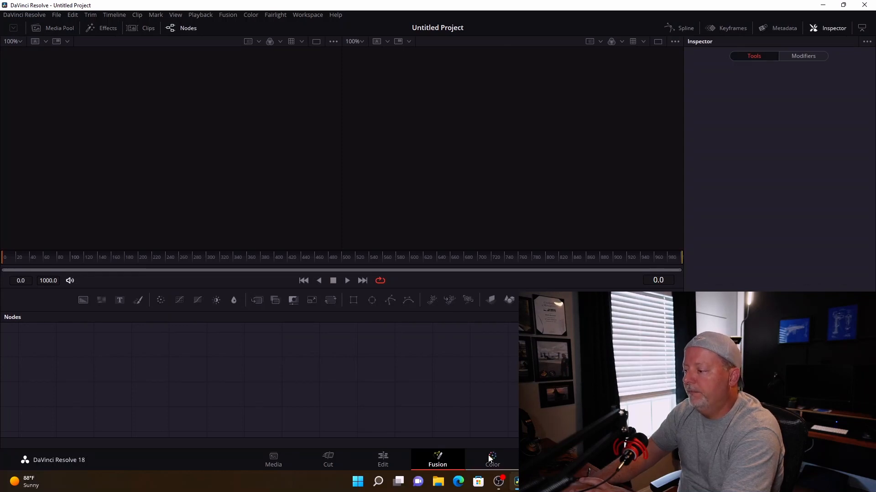
Step: Switch to the Color page to continue the tour toward Deliver
{"action": "left_click", "coordinate": [490, 460]}
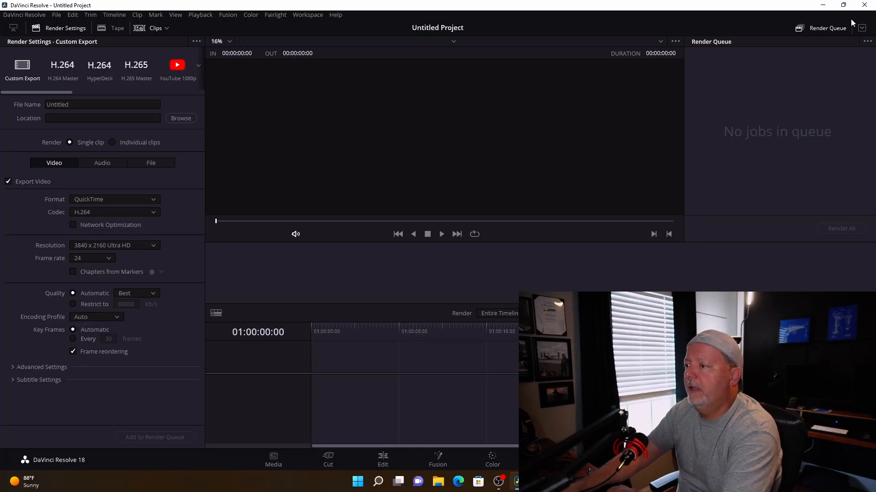
{"action": "mouse_move", "coordinate": [865, 7]}
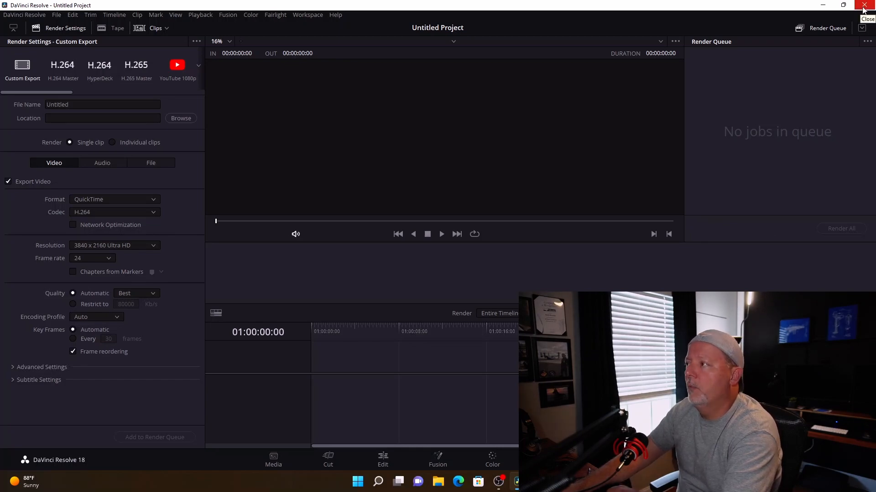